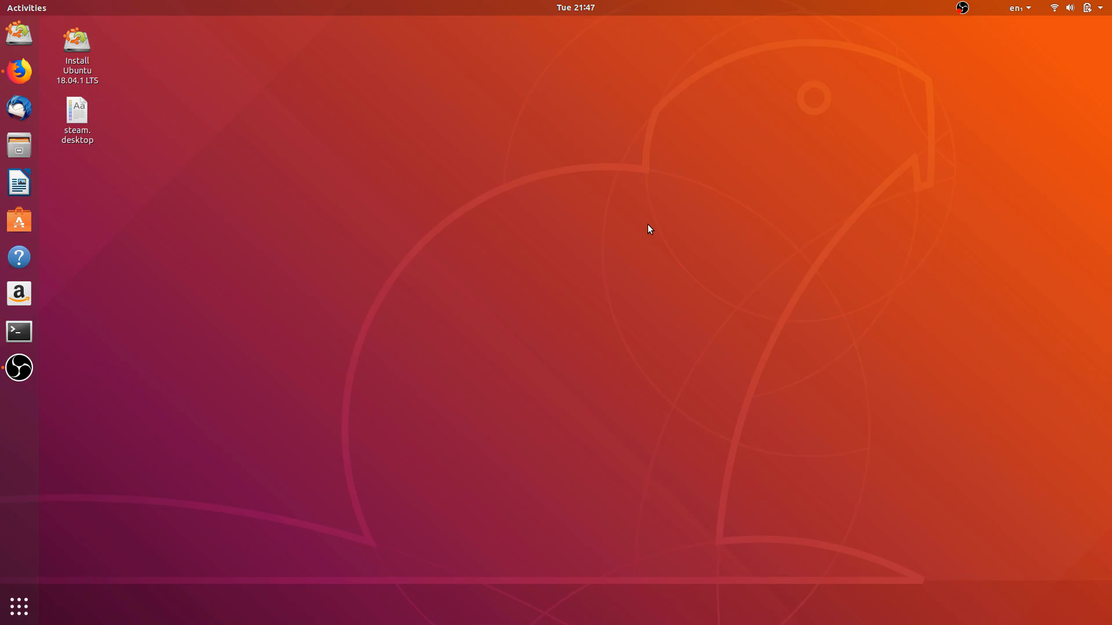
pyautogui.moveTo(347, 182)
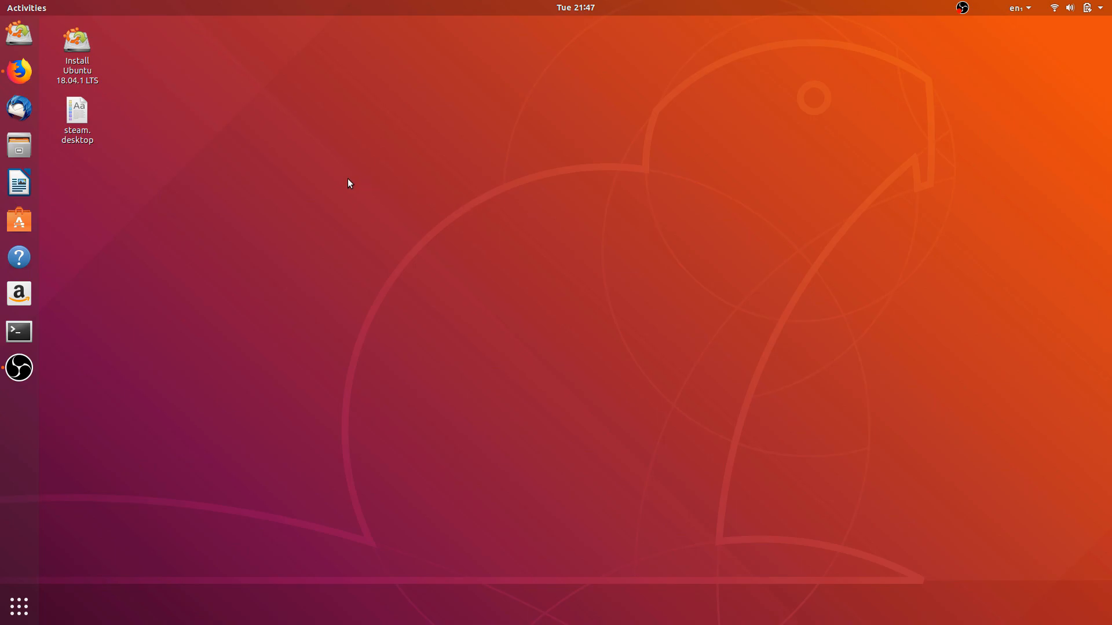
pyautogui.moveTo(22, 75)
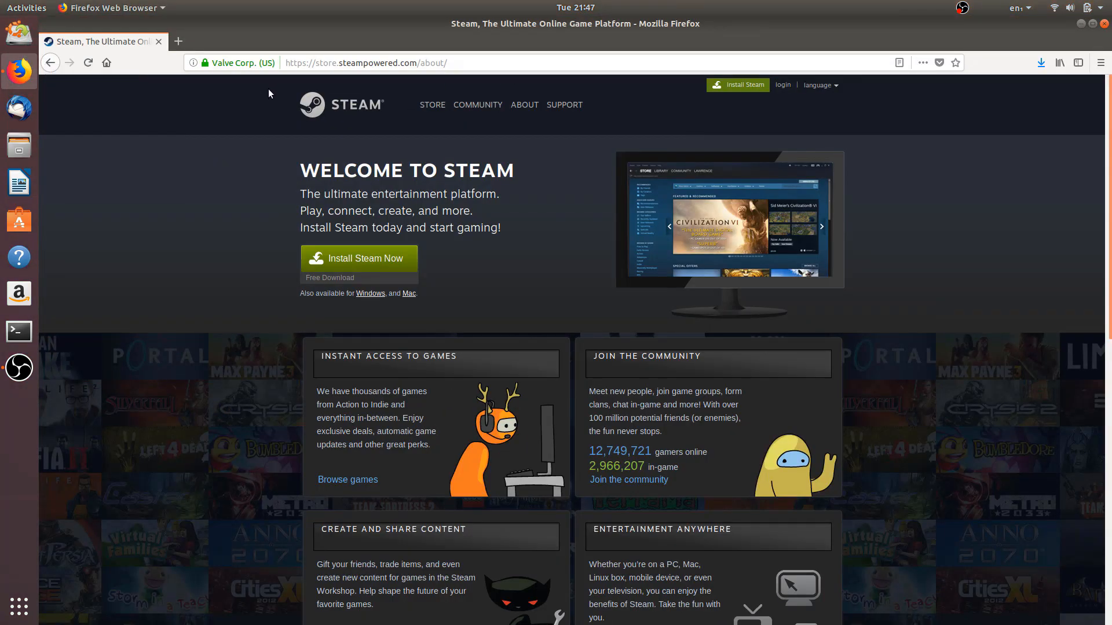
# Download steam_latest.deb via 'Install Steam Now' and hand it to Software Install
pyautogui.click(371, 63)
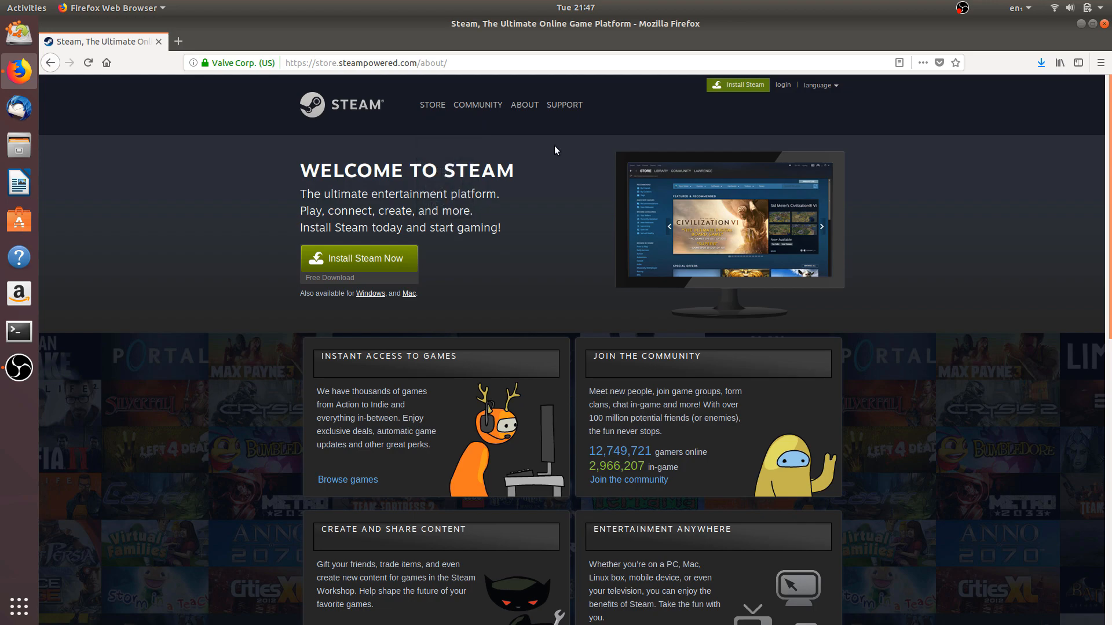
pyautogui.moveTo(423, 243)
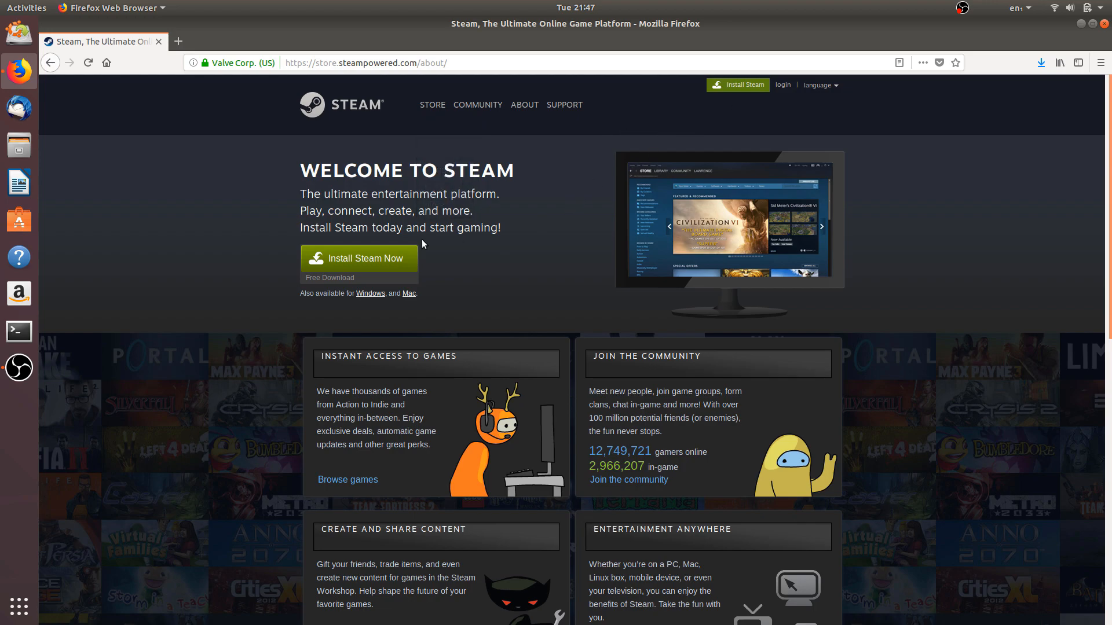
pyautogui.click(359, 258)
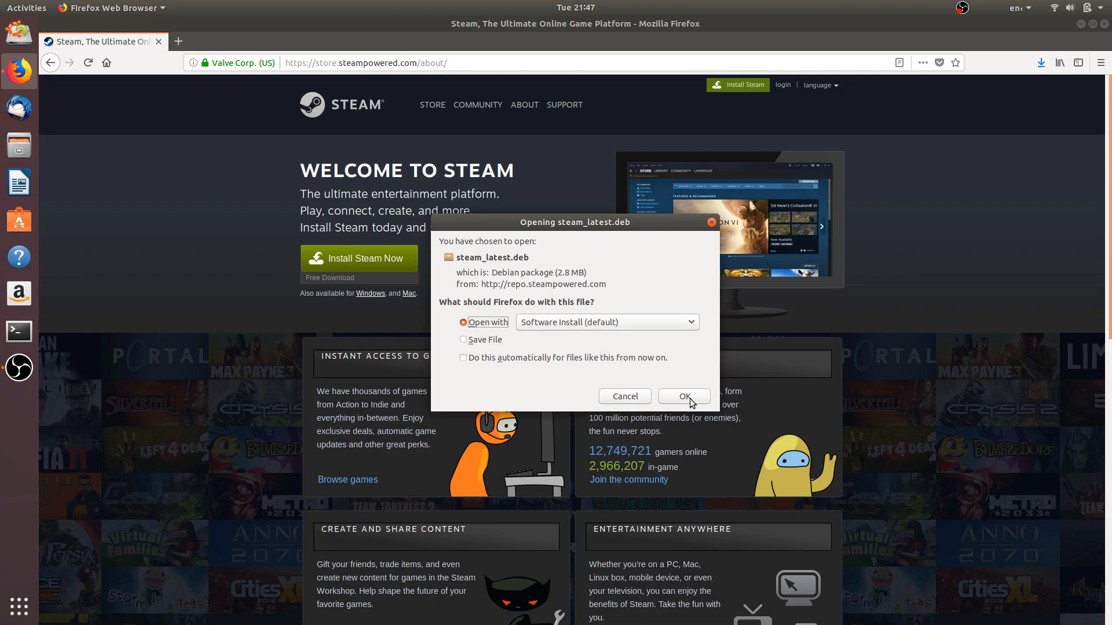
pyautogui.click(684, 396)
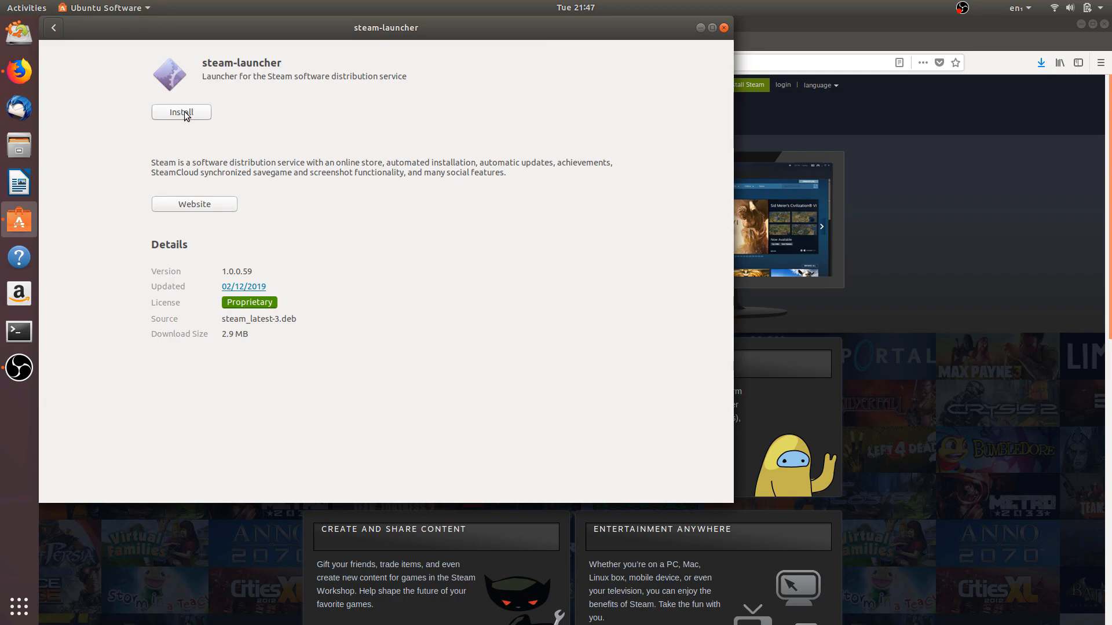
# Install the steam-launcher package from its Ubuntu Software page
pyautogui.click(180, 112)
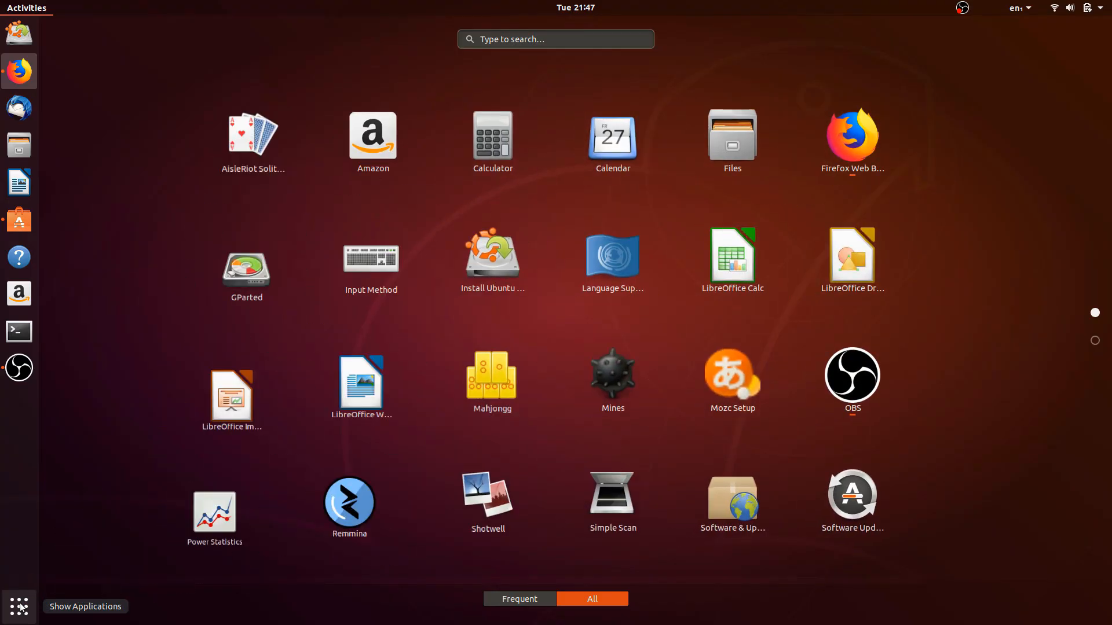
# Search the application overview for 'steam' and launch the Steam result
pyautogui.write('s')
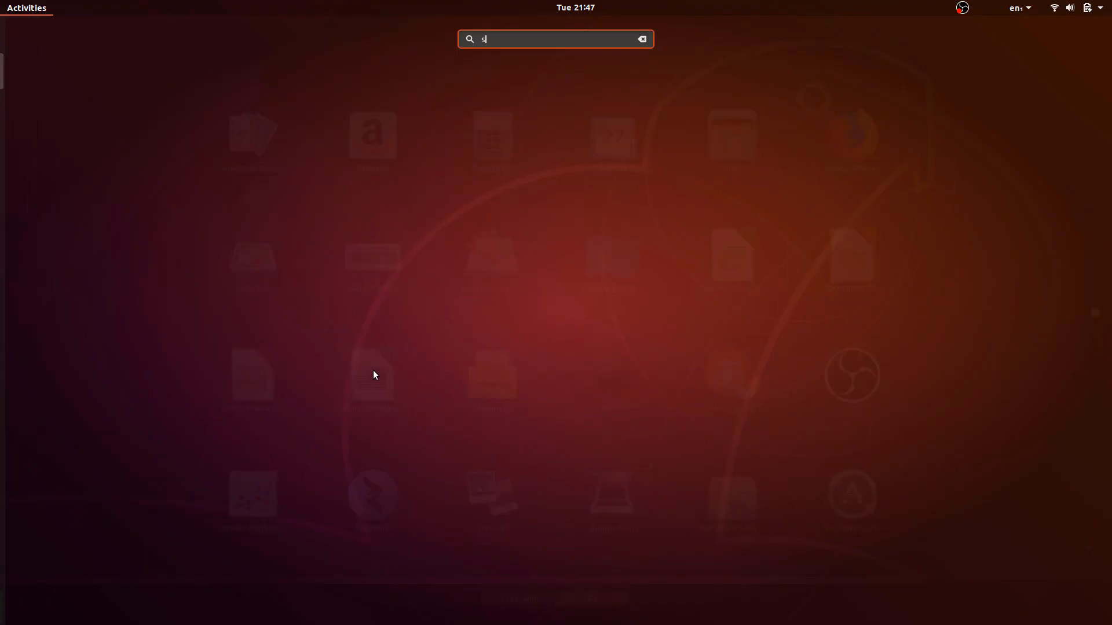
pyautogui.write('teal')
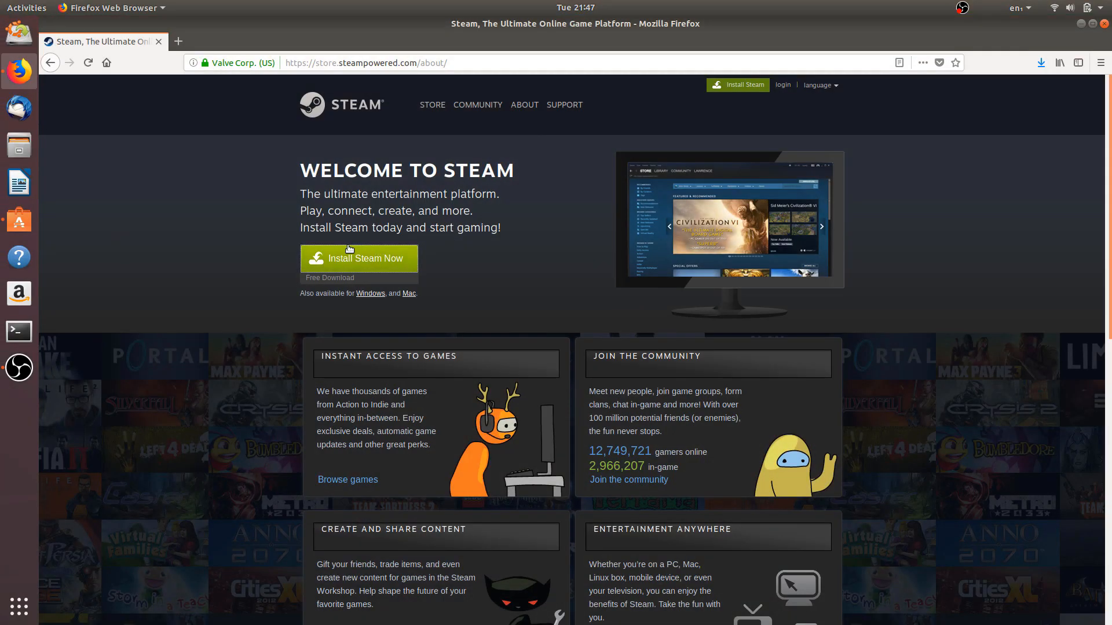
pyautogui.click(359, 258)
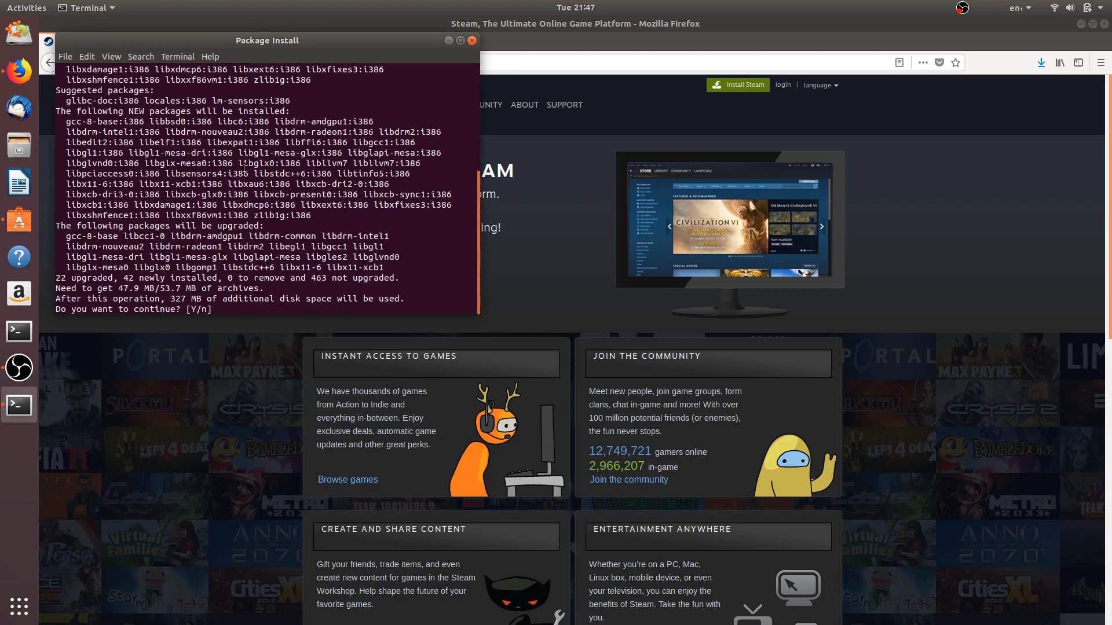
# Answer Y to install the required i386 dependency packages
pyautogui.write('Y')
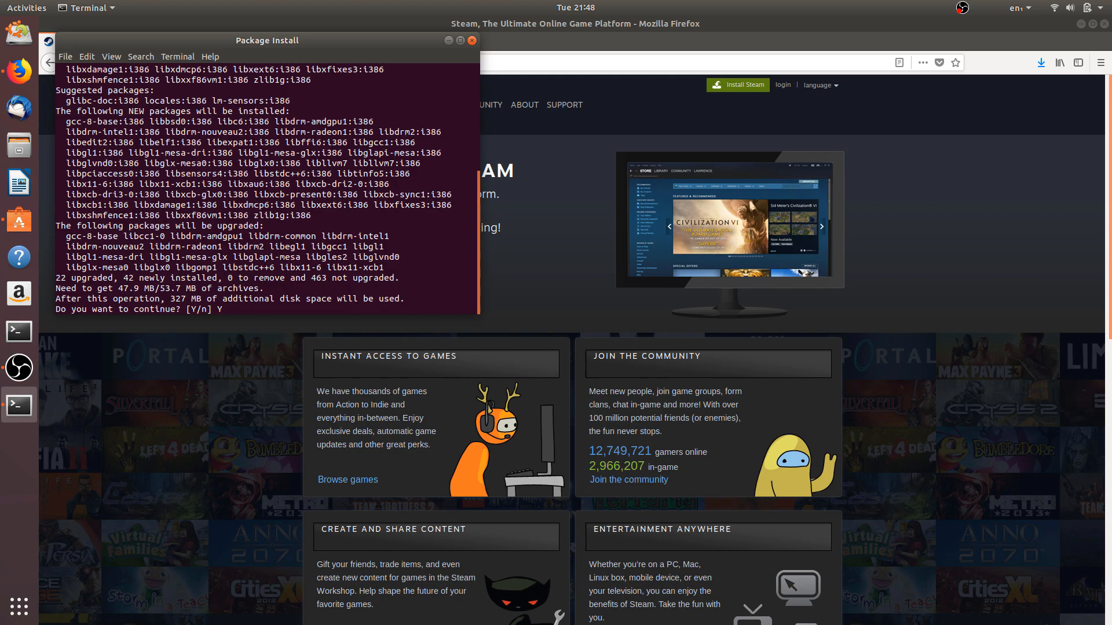
pyautogui.press('Return')
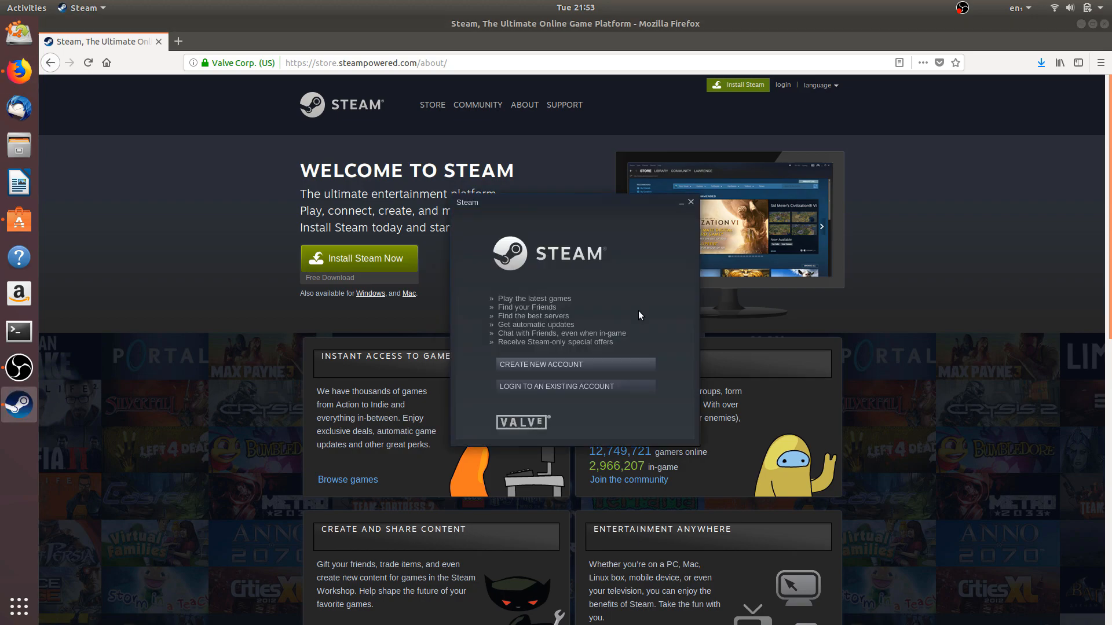
# Log into the existing Steam account with its name and password
pyautogui.click(556, 387)
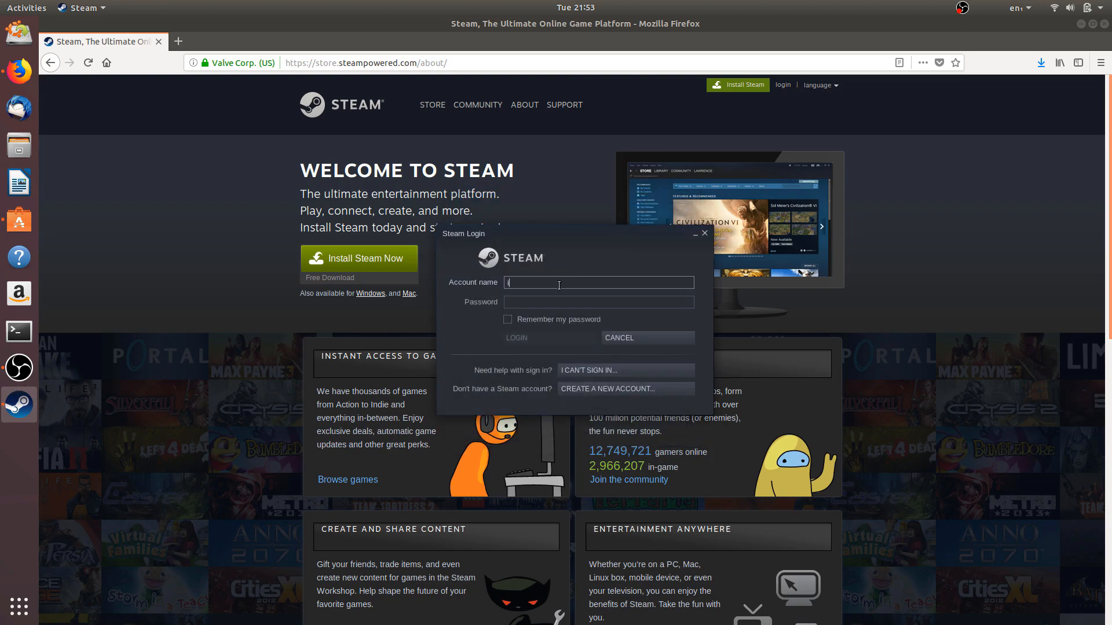
pyautogui.write('nfinityxl')
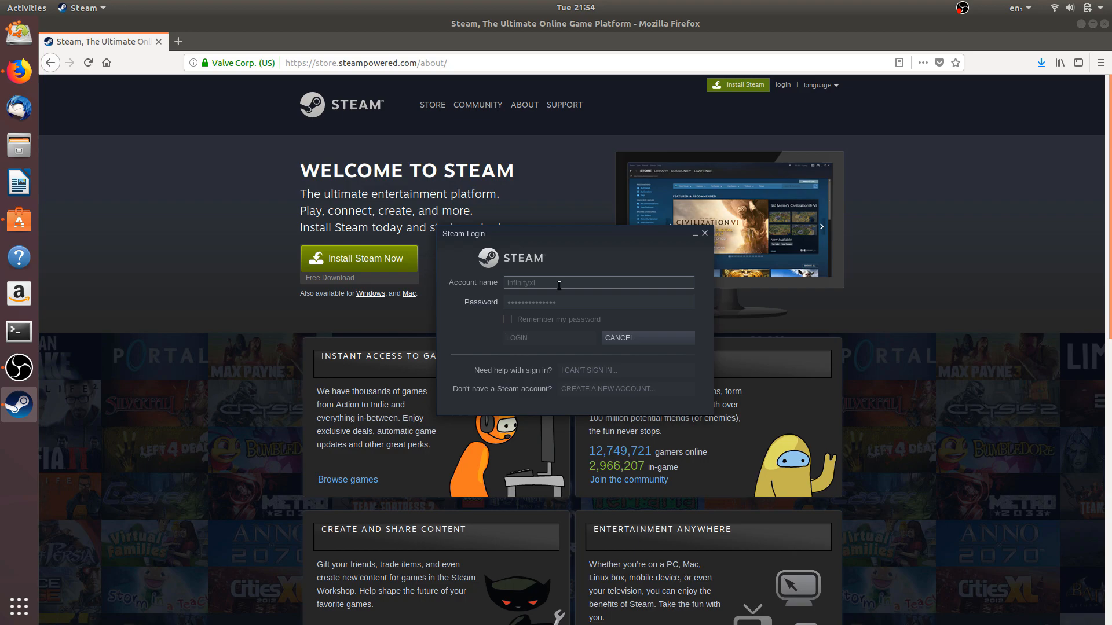
pyautogui.click(517, 338)
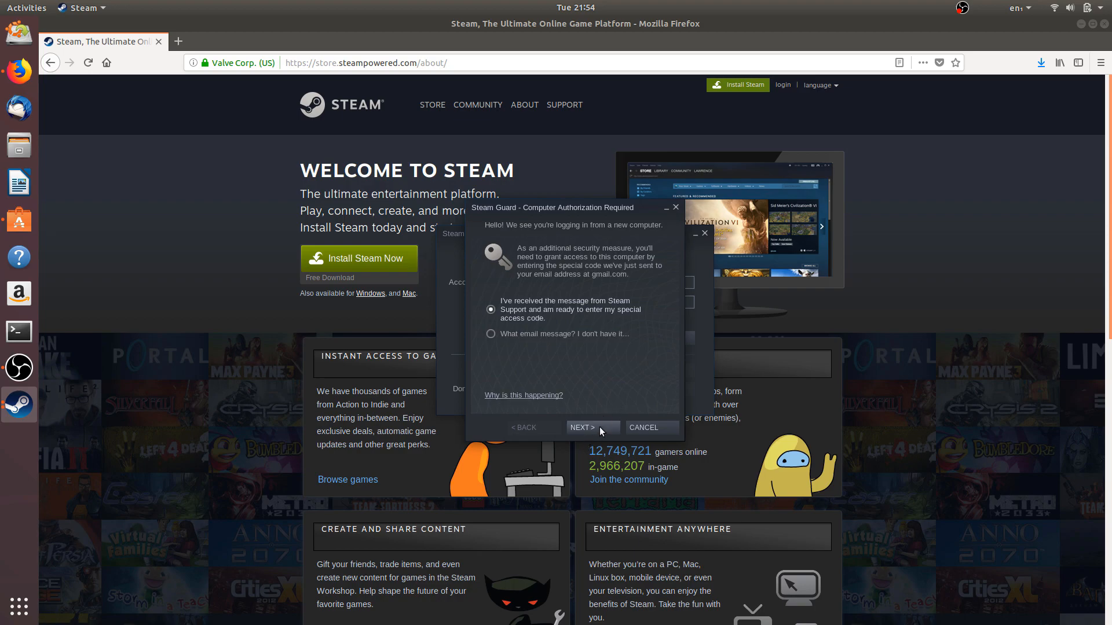
# Confirm the email arrived, enter the Steam Guard access code and finish authorizing this computer
pyautogui.click(592, 427)
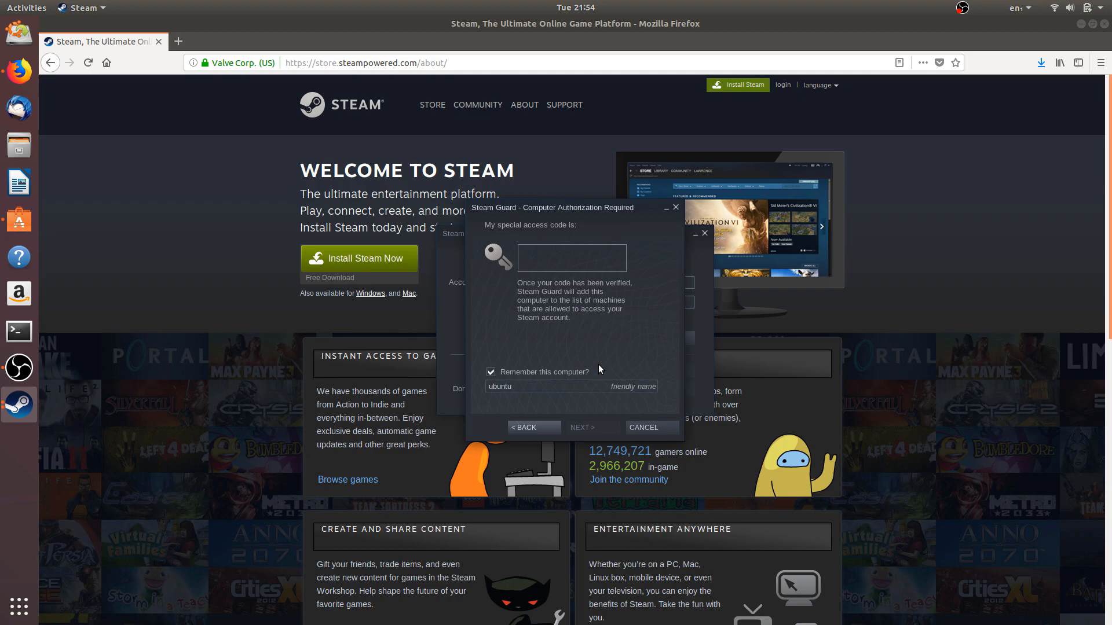
pyautogui.write('T3')
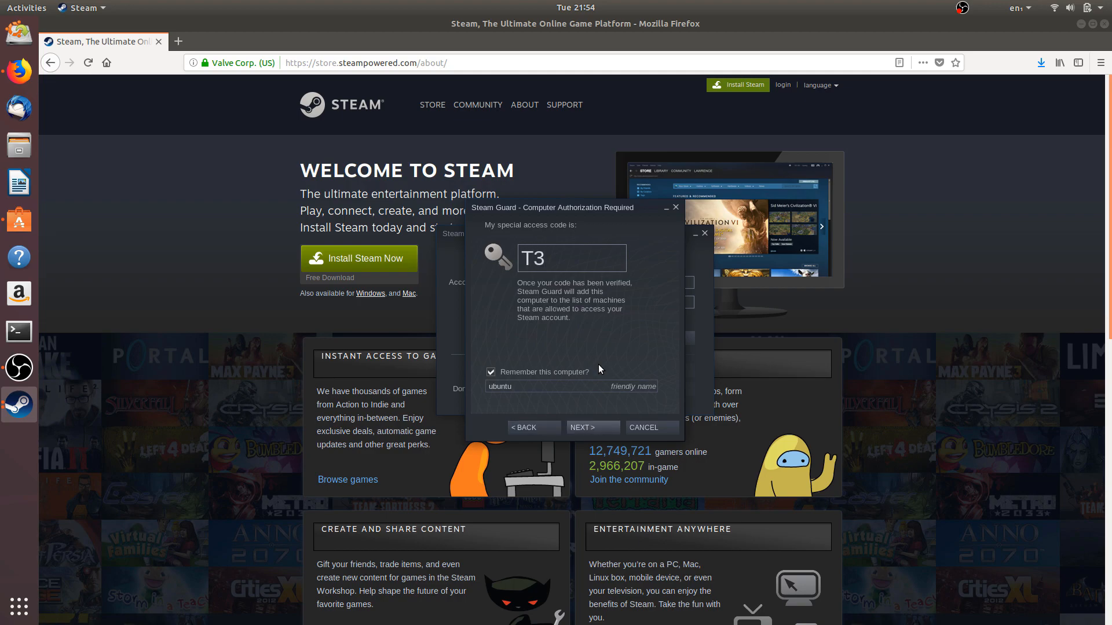
pyautogui.write('C8M')
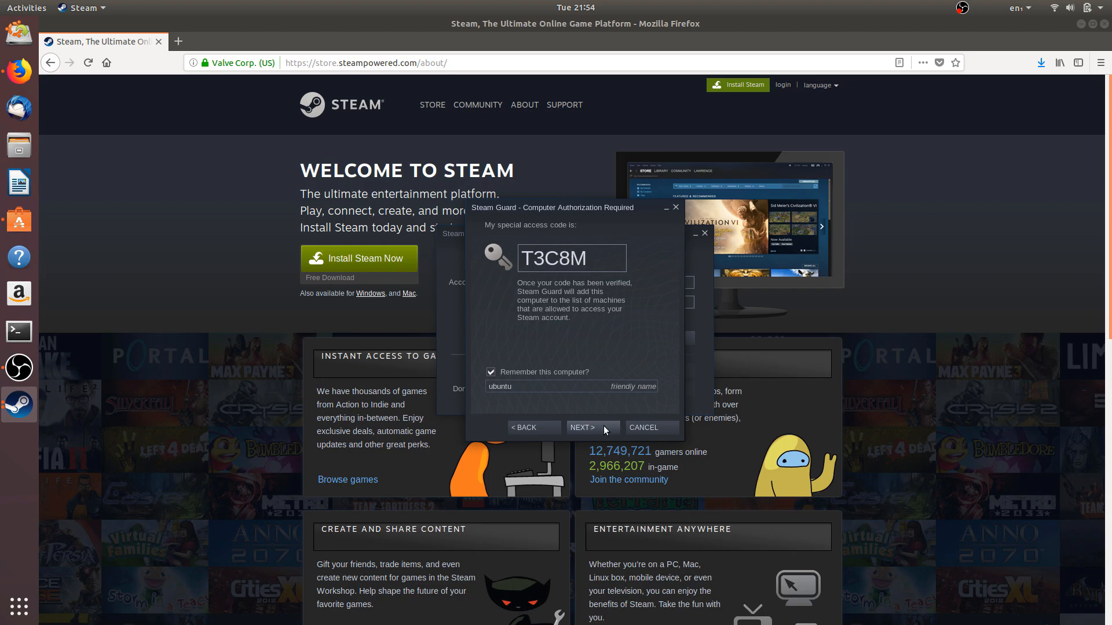
pyautogui.click(583, 428)
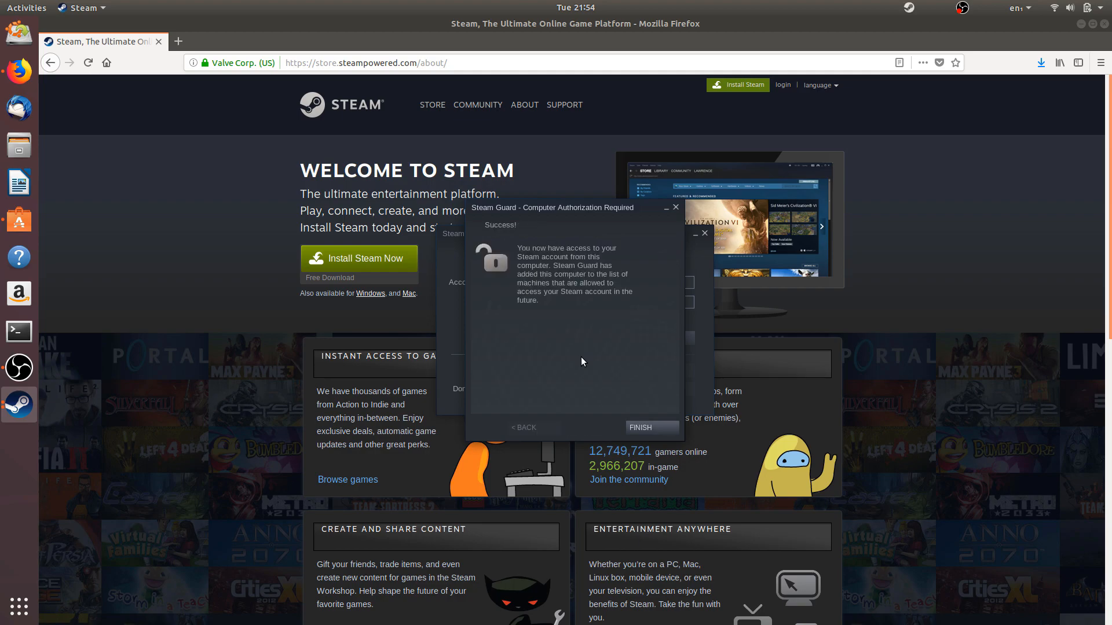
pyautogui.click(640, 427)
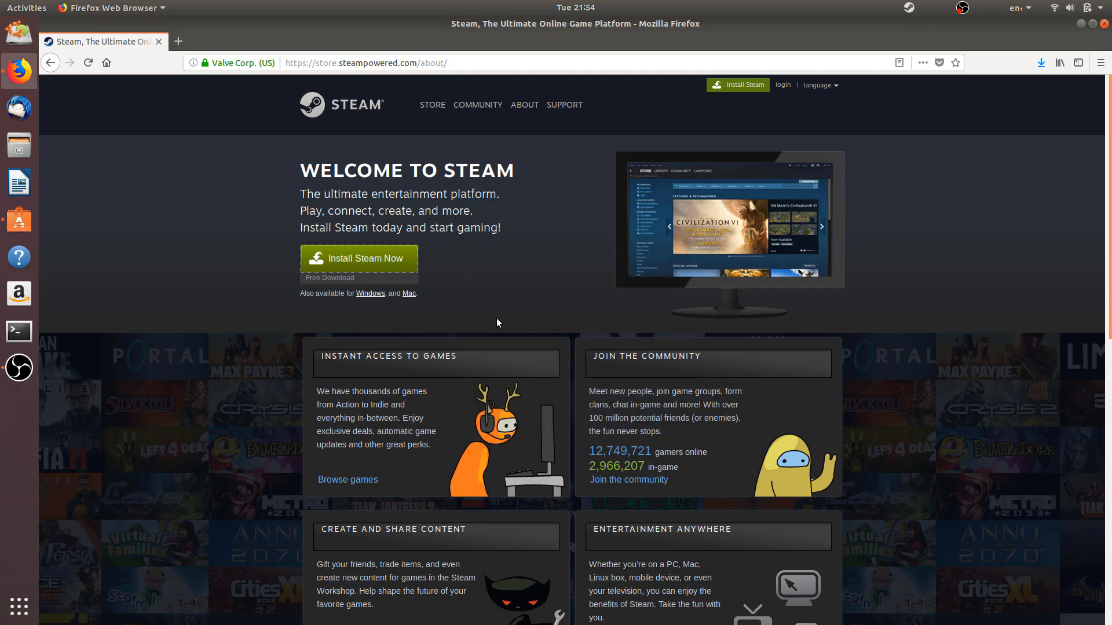
pyautogui.moveTo(575, 239)
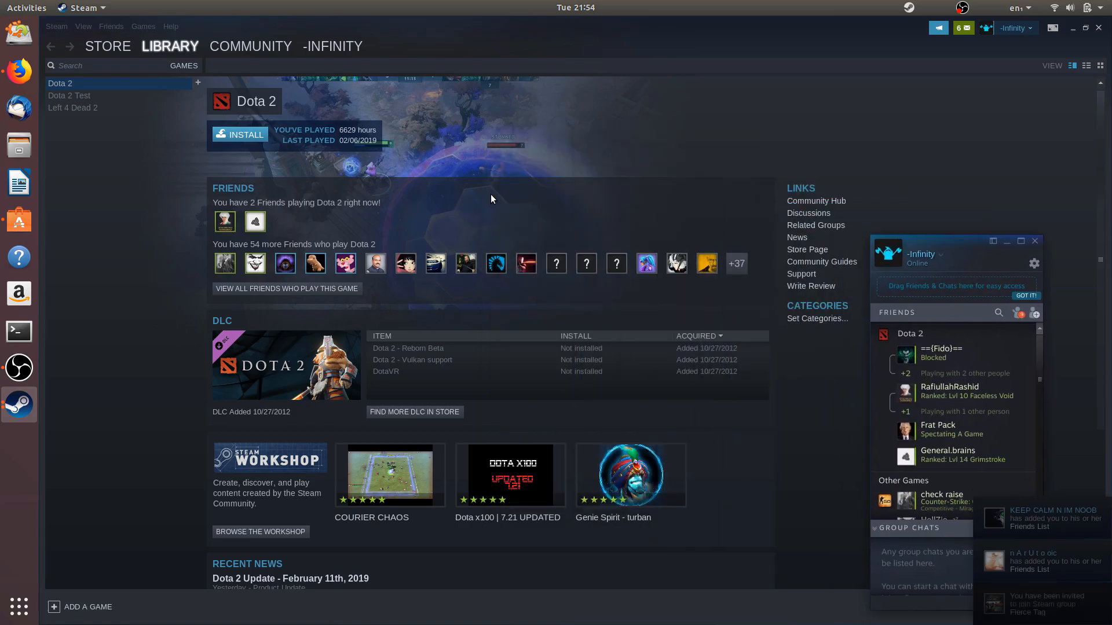
pyautogui.moveTo(231, 135)
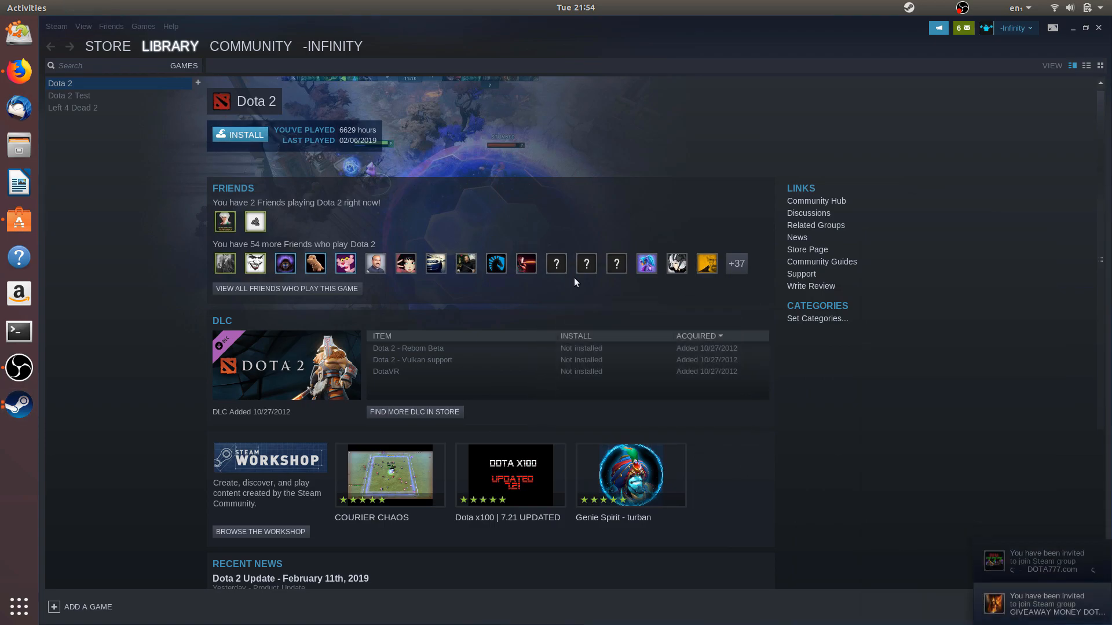
# Attempt the Dota 2 install, dismiss the not-enough-disk-space error and cancel it
pyautogui.click(239, 134)
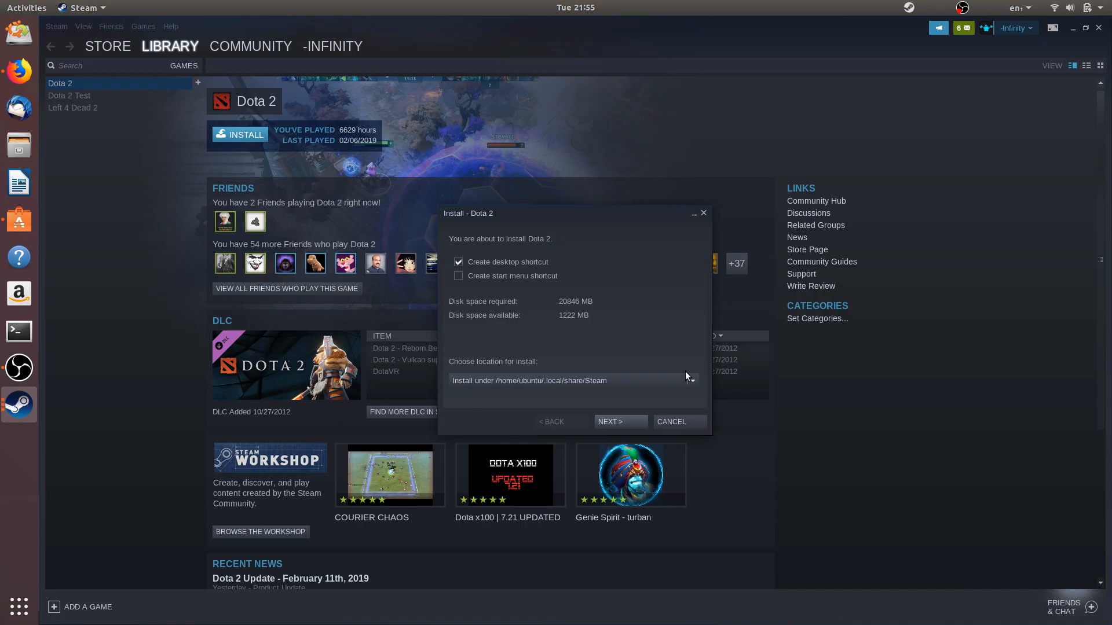
pyautogui.moveTo(631, 421)
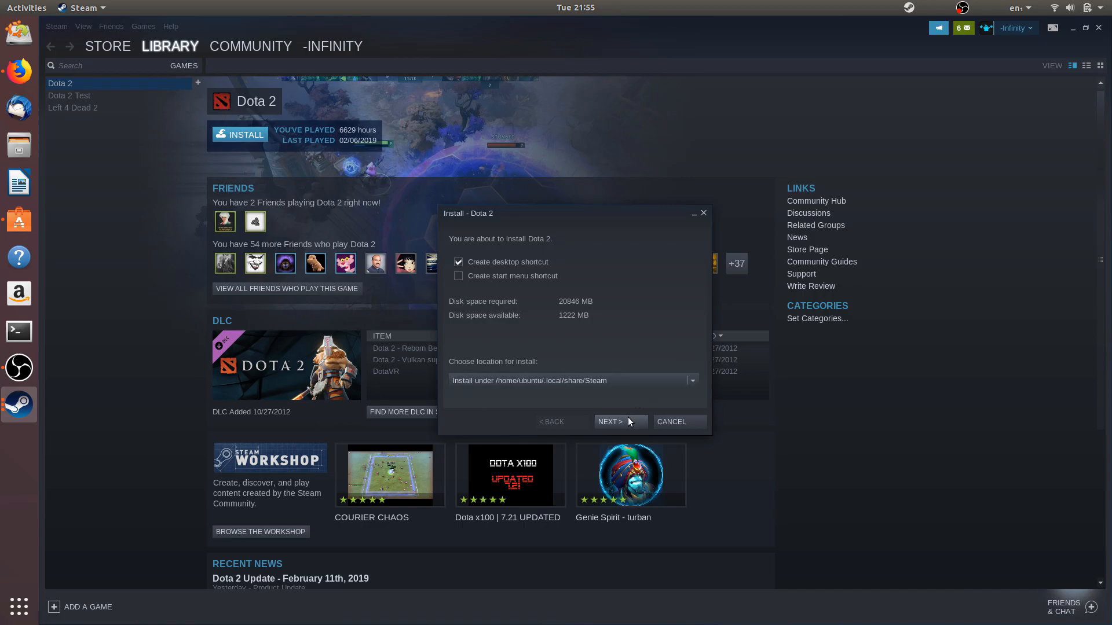
pyautogui.click(616, 421)
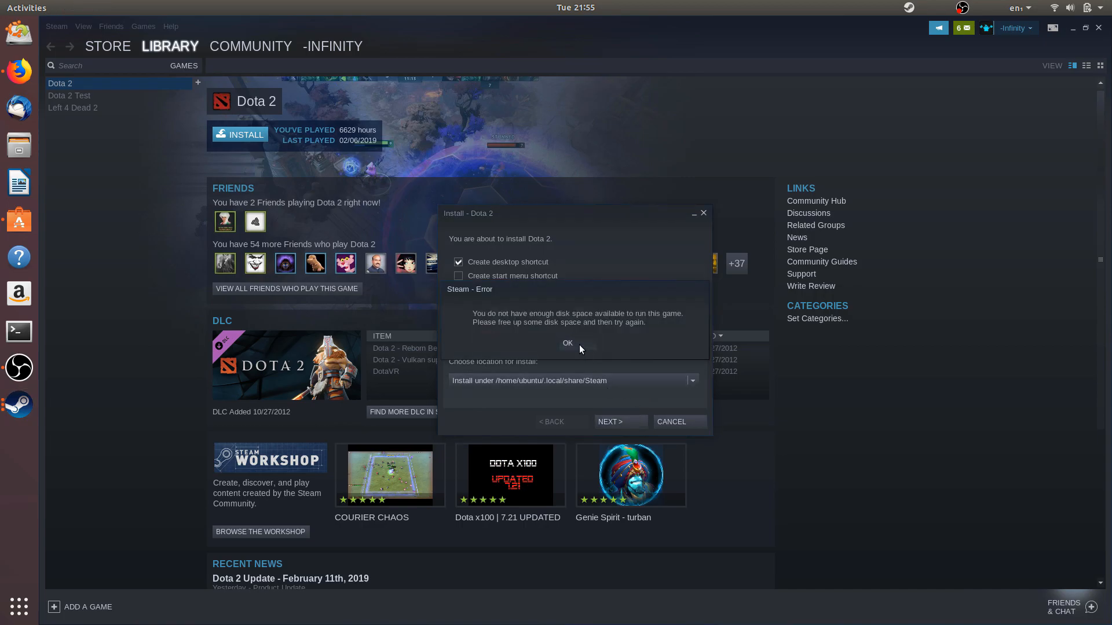
pyautogui.click(568, 343)
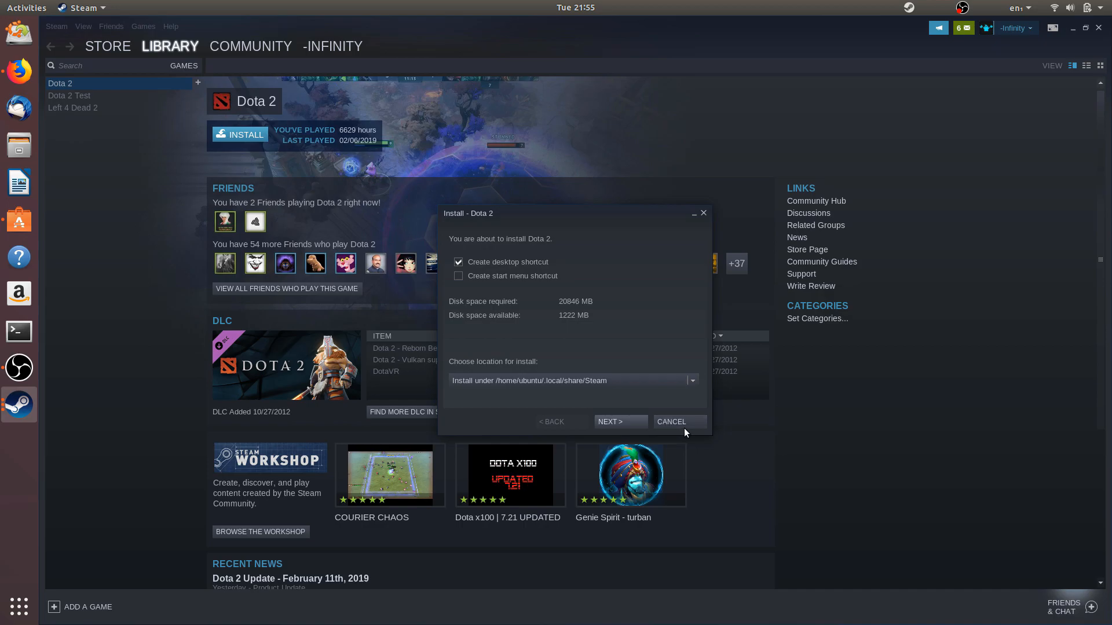
pyautogui.click(672, 421)
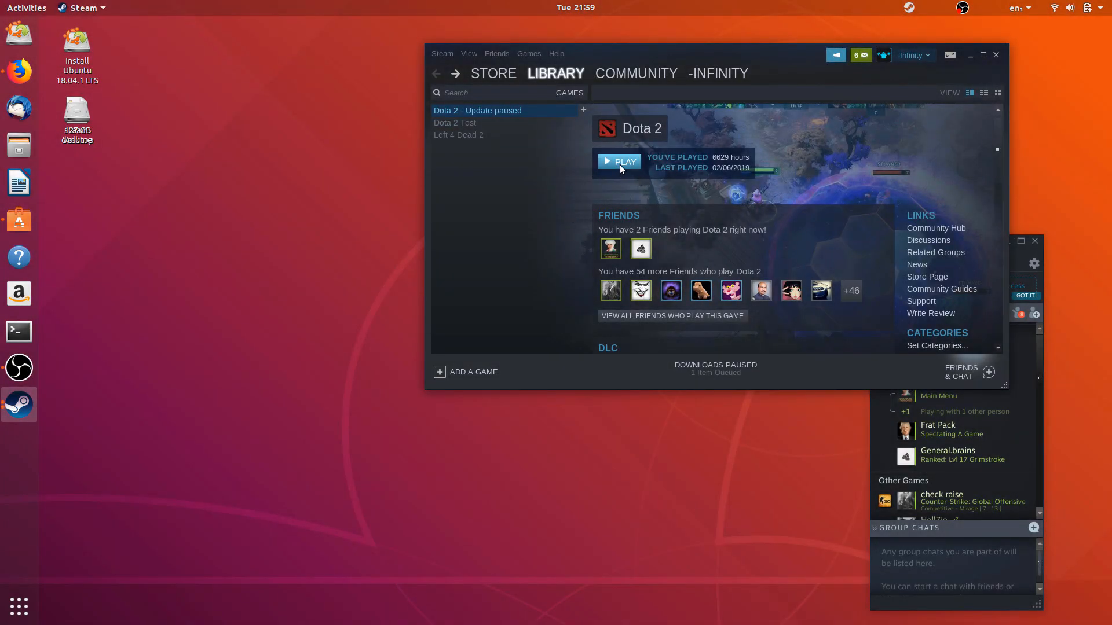
pyautogui.moveTo(18, 146)
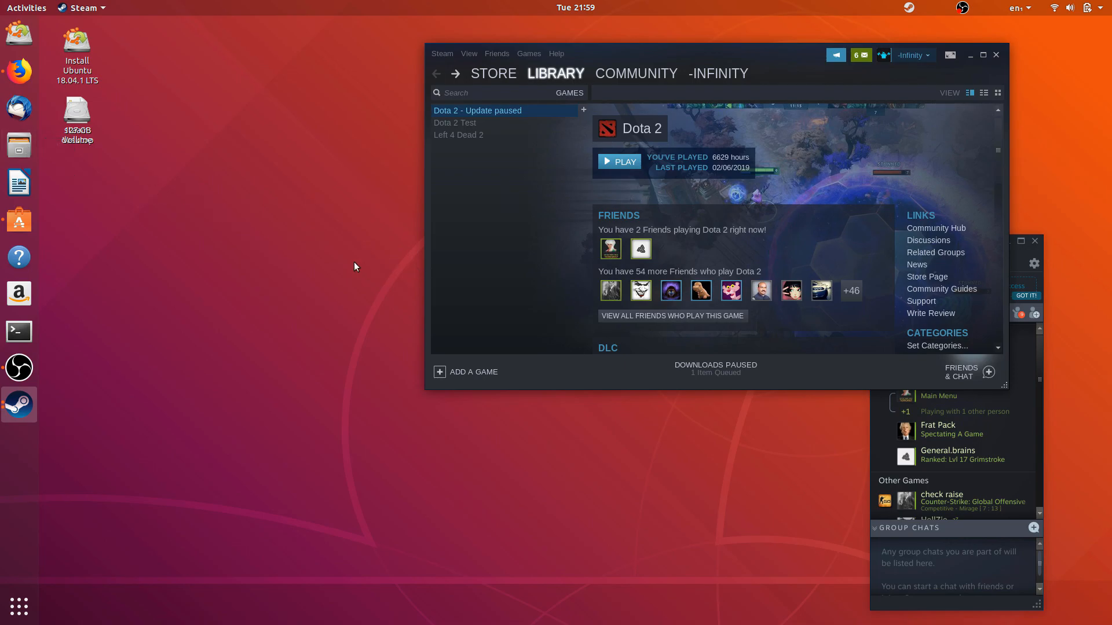
pyautogui.moveTo(19, 145)
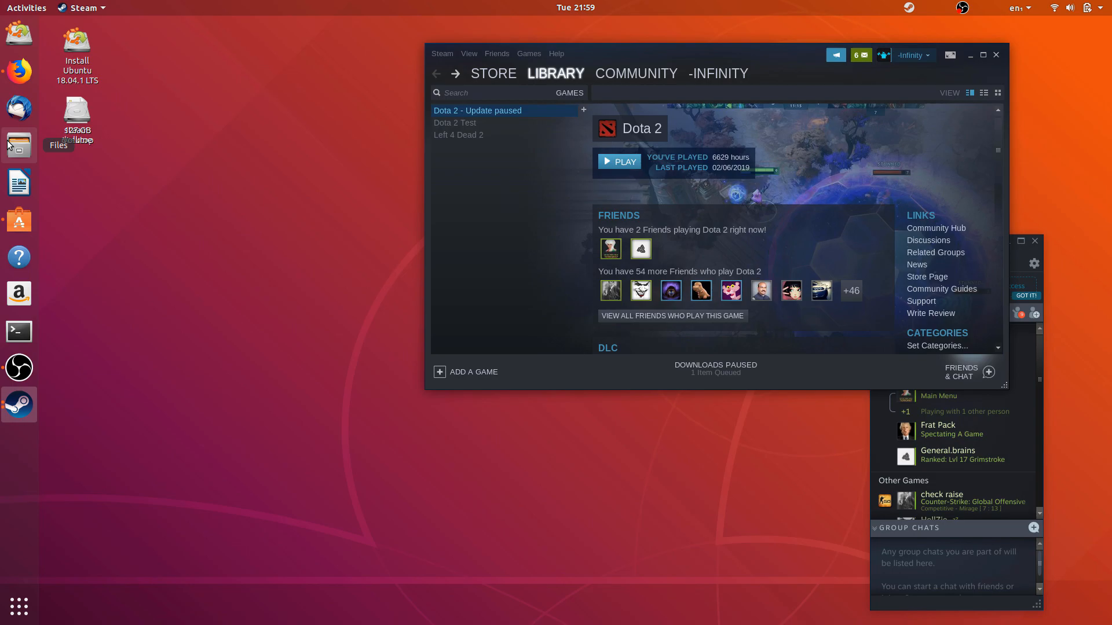
# Browse the 127 GB Volume into Program Files (x86) > Steam > steamapps > common > dota 2 beta
pyautogui.click(19, 145)
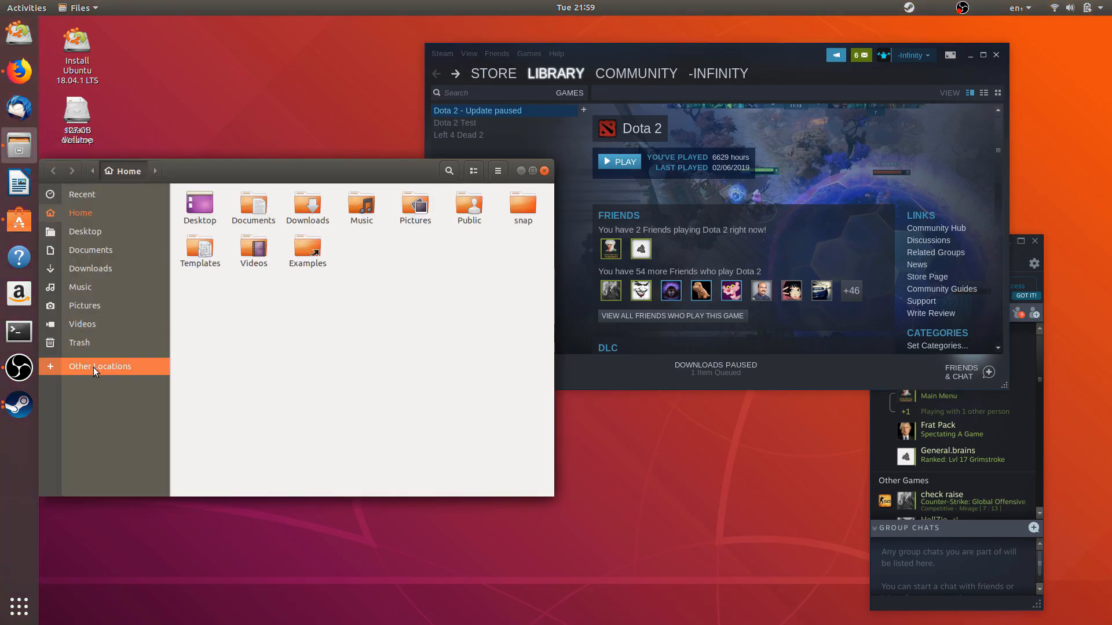
pyautogui.click(99, 366)
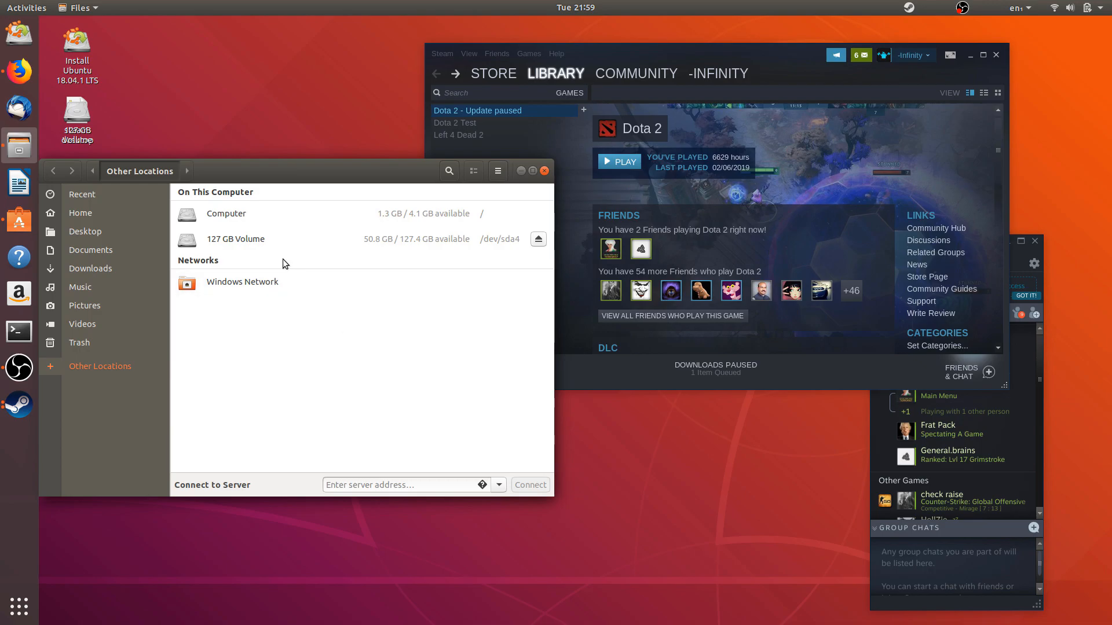
pyautogui.moveTo(278, 236)
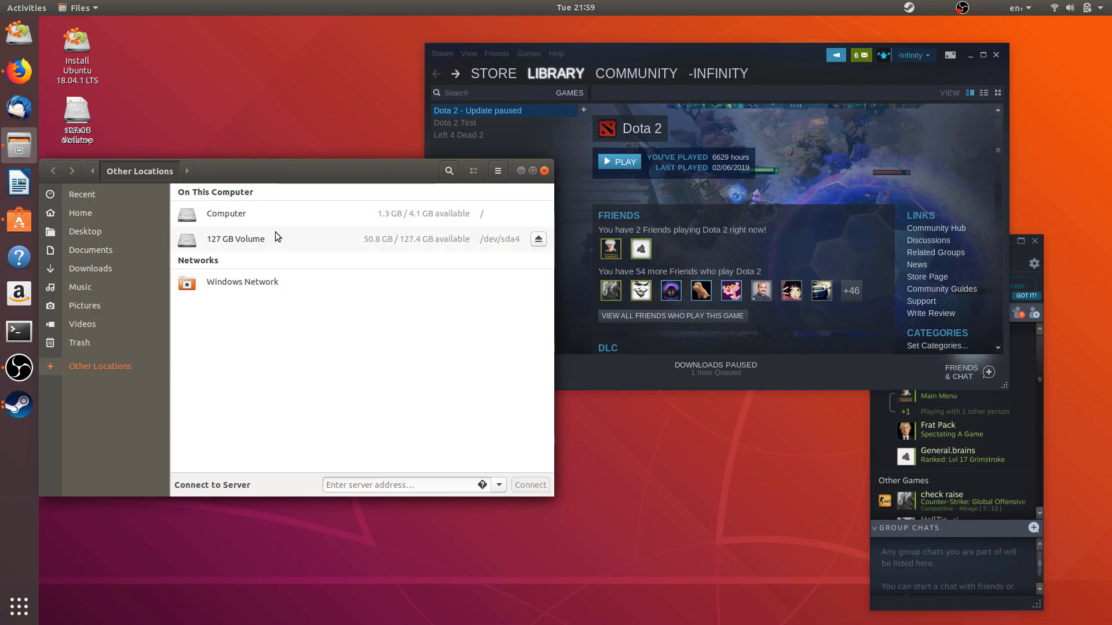
pyautogui.doubleClick(236, 239)
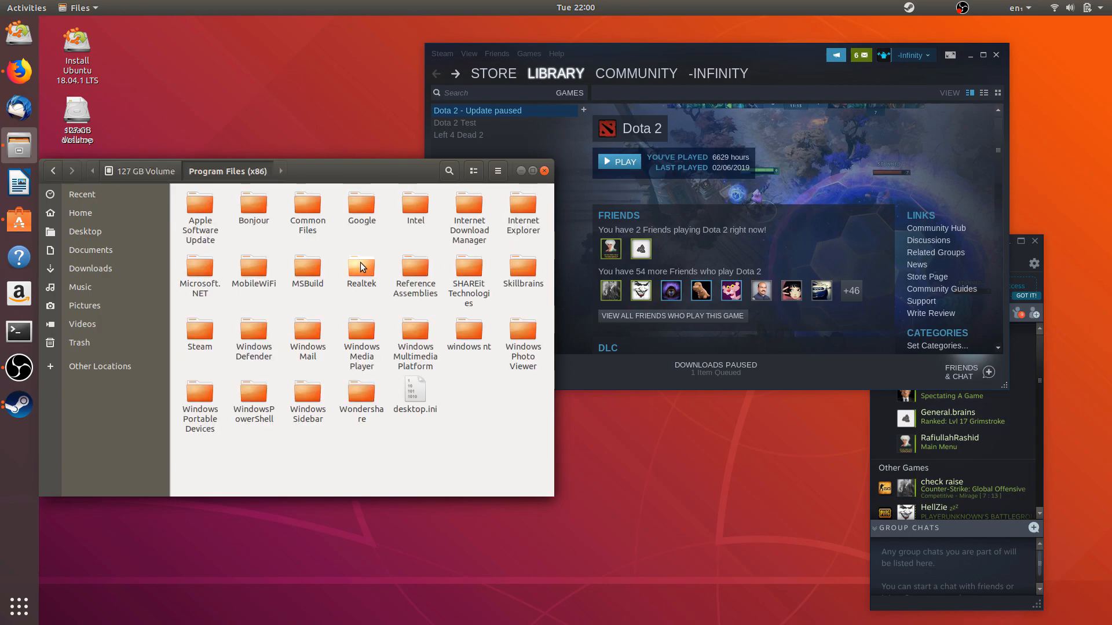
pyautogui.doubleClick(199, 332)
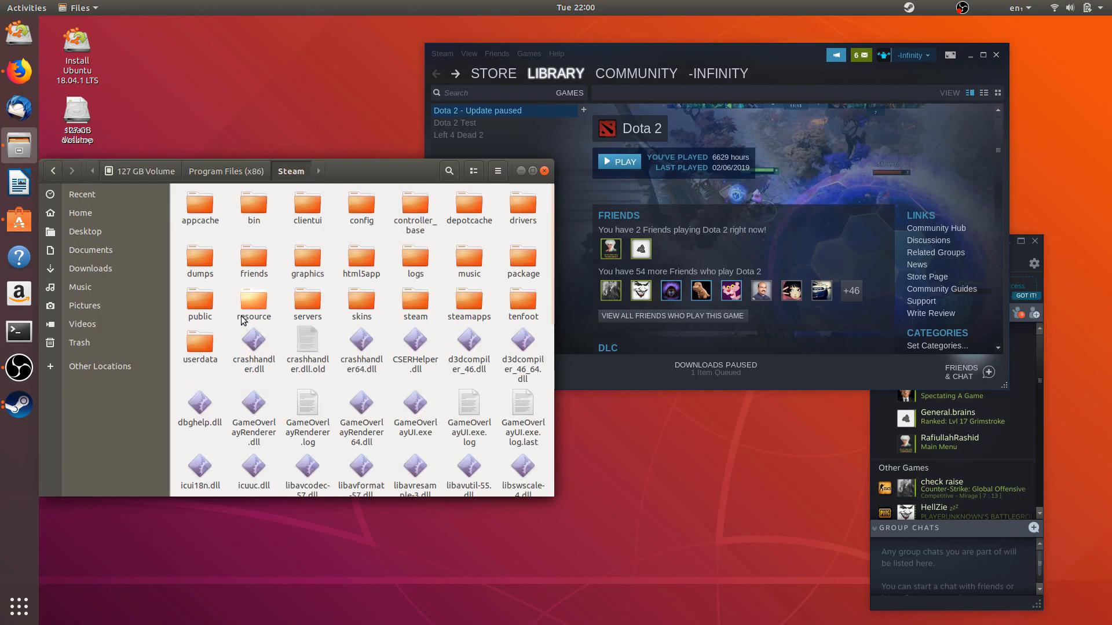
pyautogui.doubleClick(469, 301)
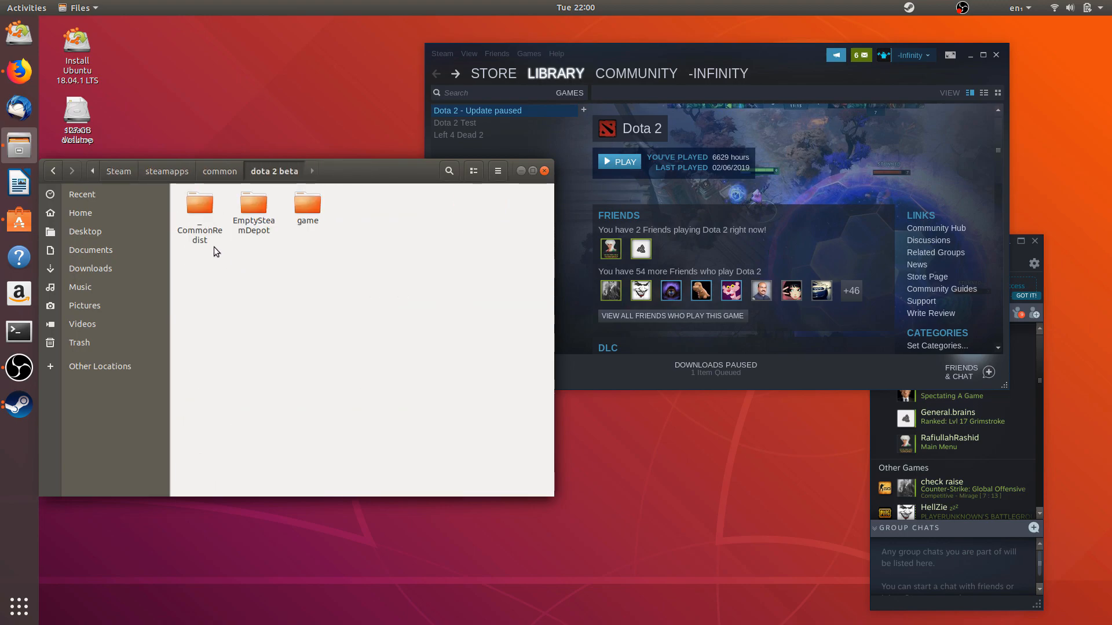
pyautogui.doubleClick(308, 203)
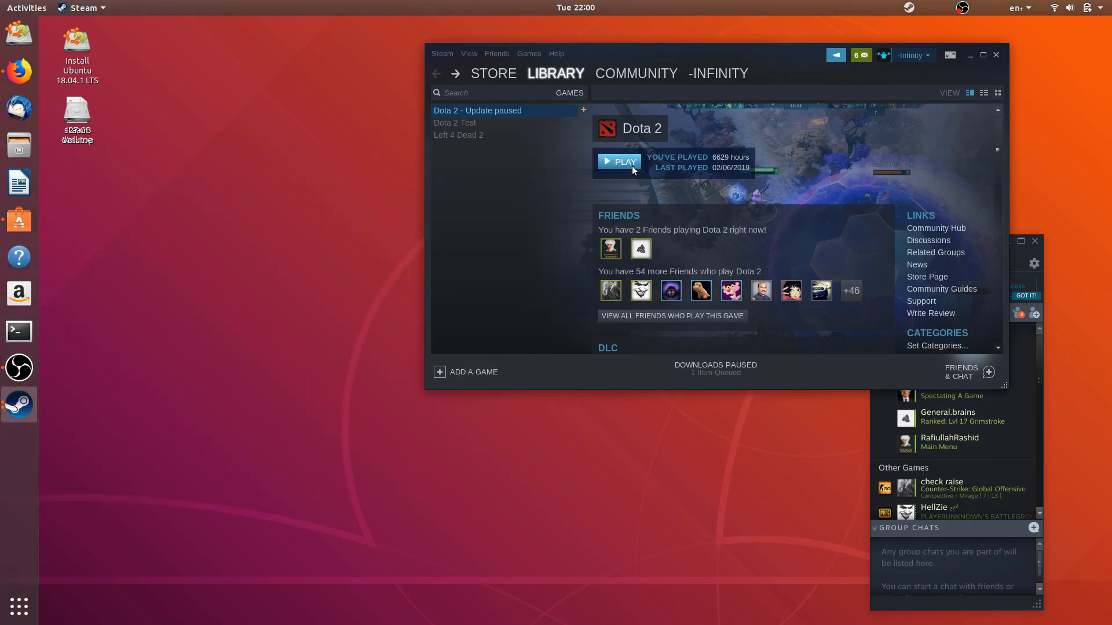
# Play Dota 2 so its 834.5 MB update starts downloading and show the downloads page
pyautogui.click(619, 161)
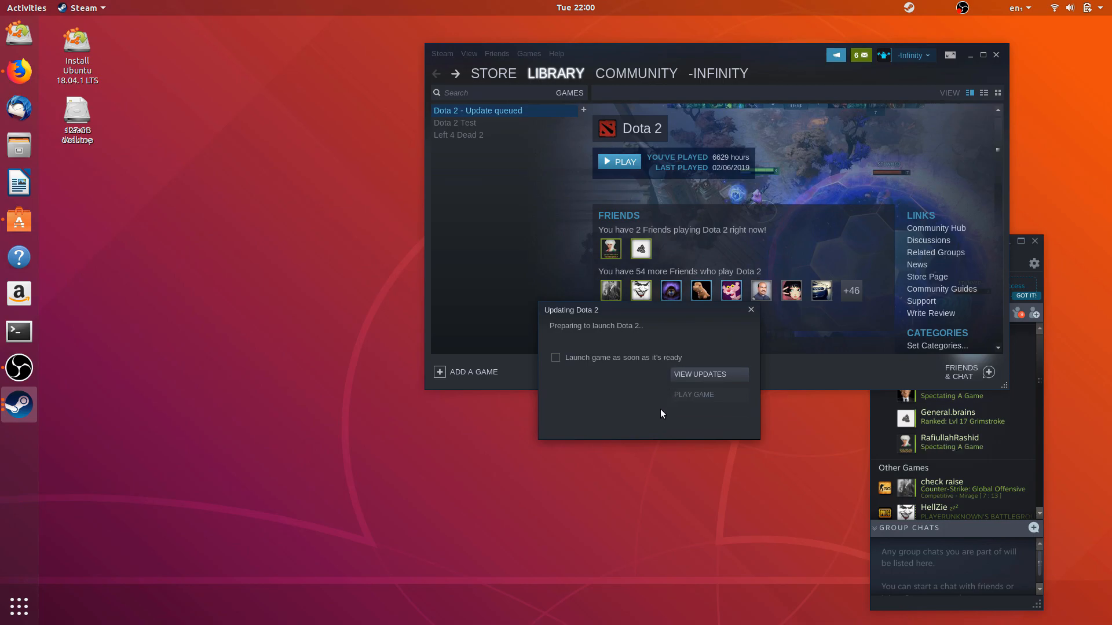
pyautogui.click(751, 309)
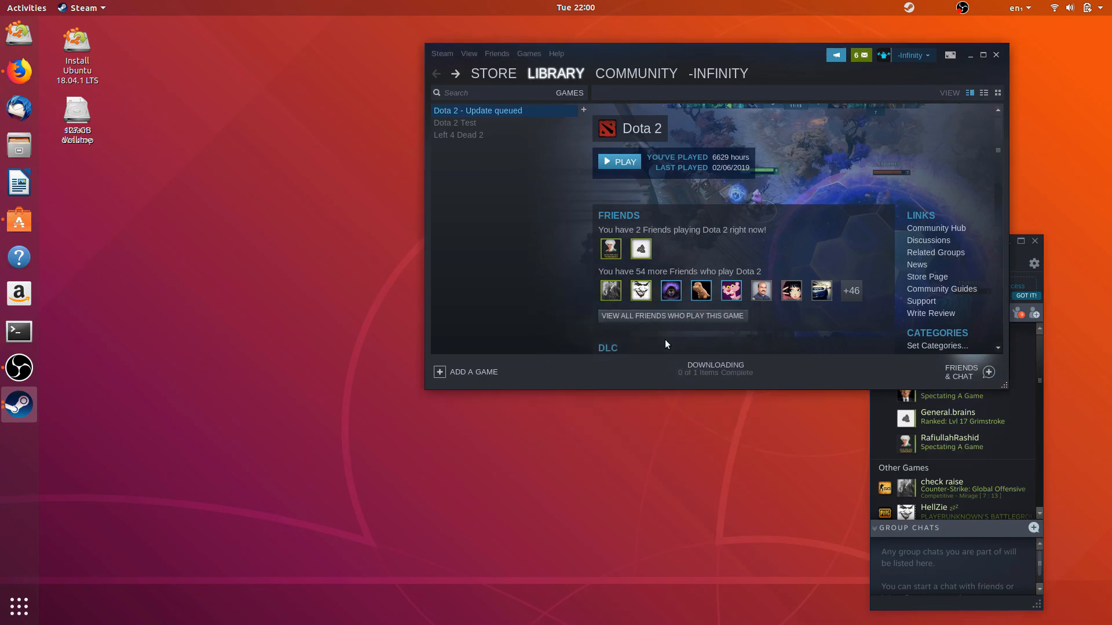
pyautogui.moveTo(573, 340)
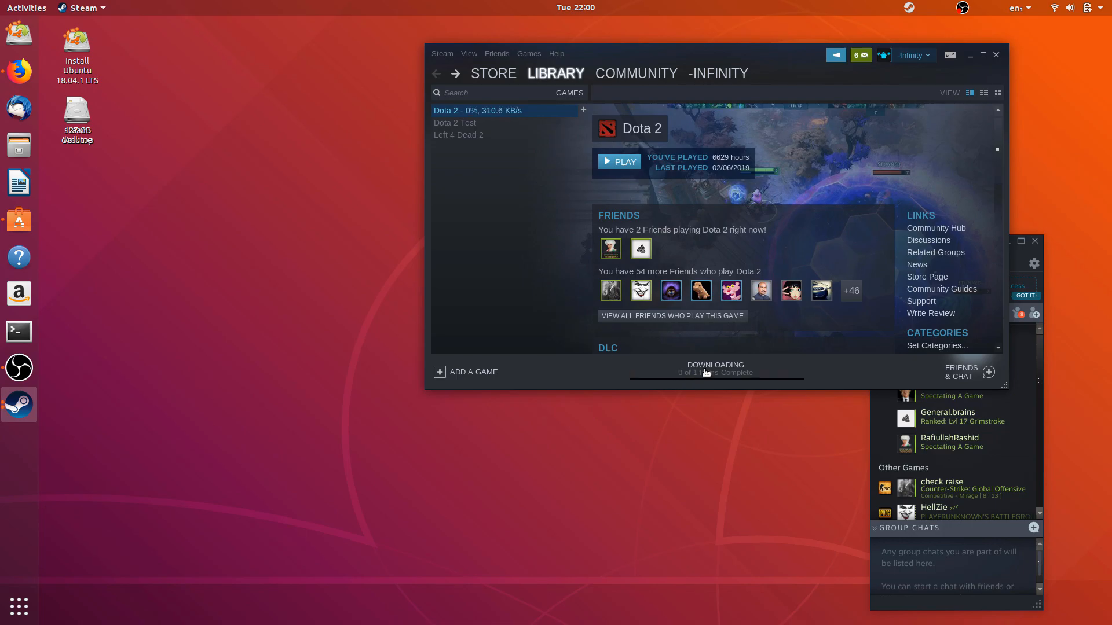
pyautogui.click(715, 369)
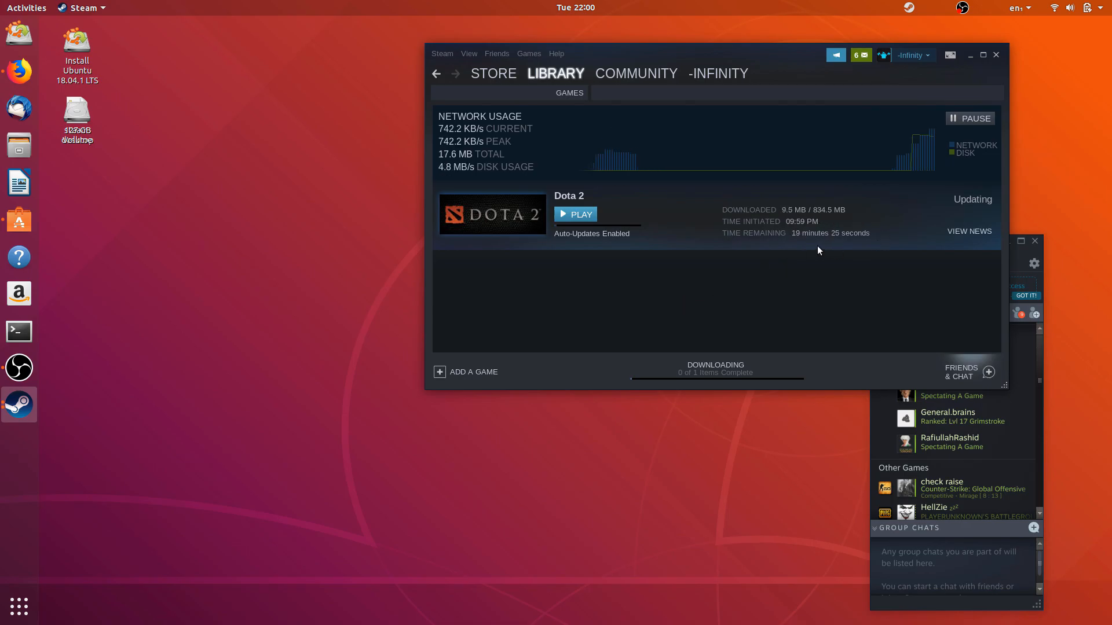
pyautogui.moveTo(744, 289)
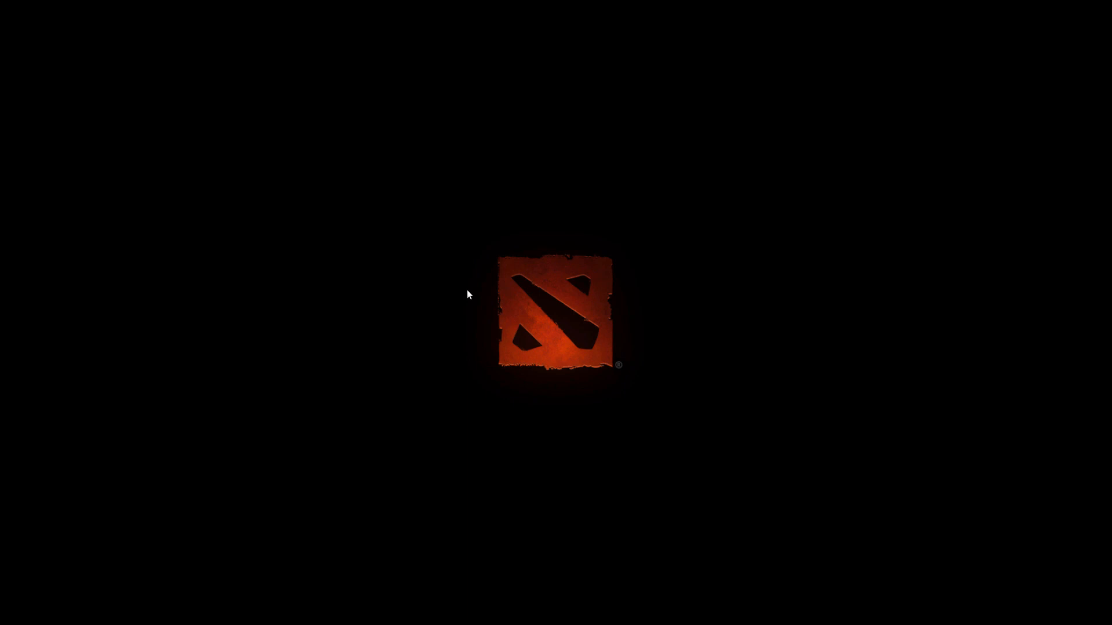
pyautogui.moveTo(473, 303)
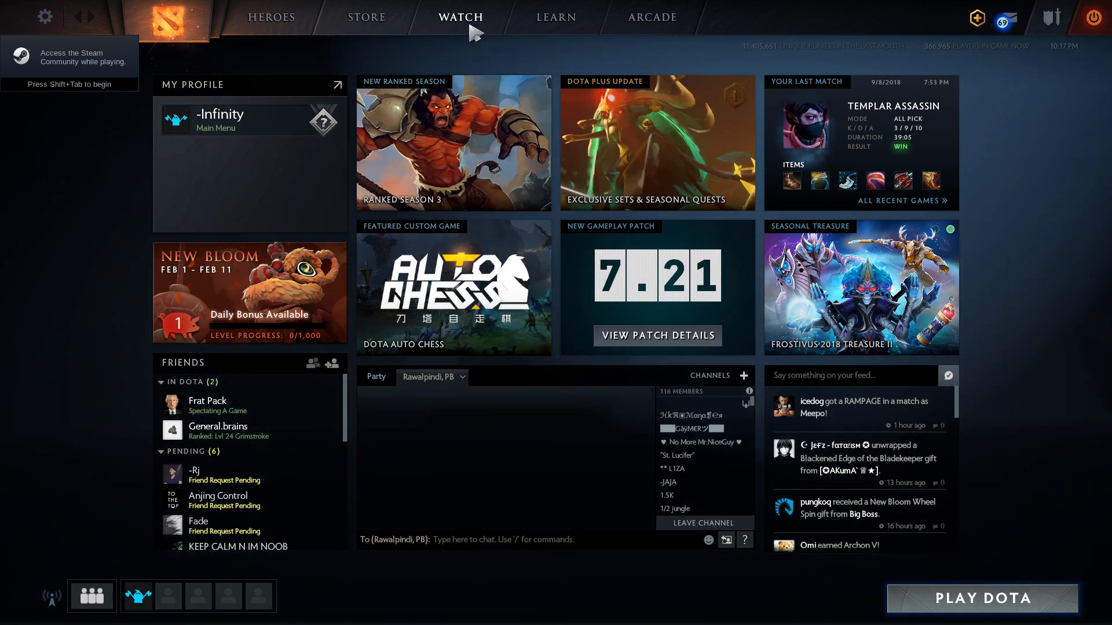
# Show the live games list under Dota 2's WATCH section
pyautogui.click(461, 16)
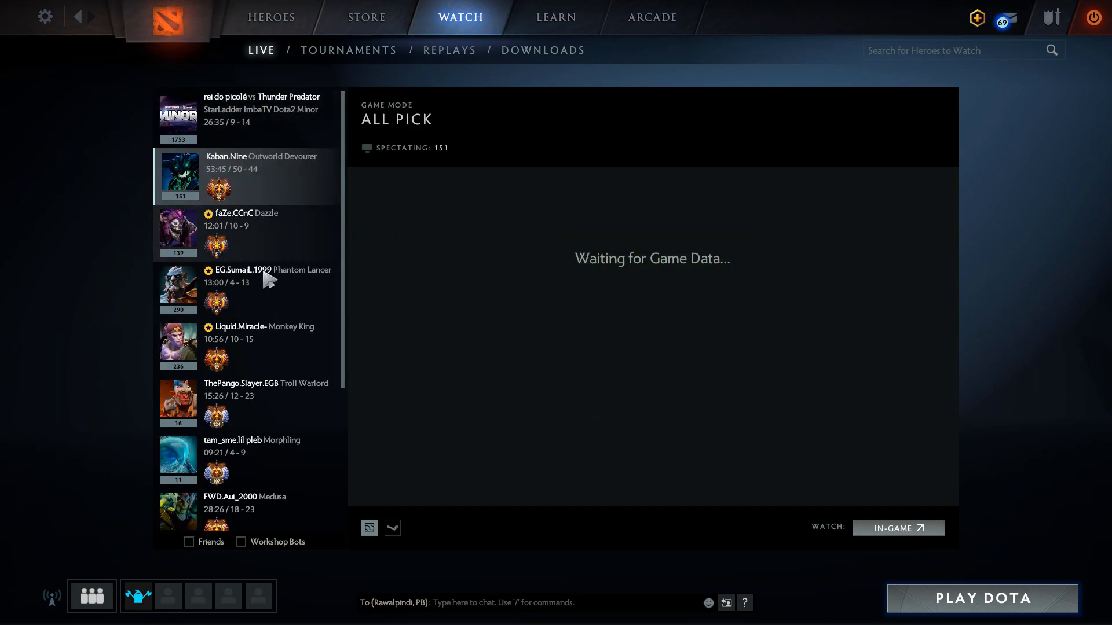
# Join the EG.SumaiL.1999 Phantom Lancer All Pick match as an in-game spectator
pyautogui.click(250, 282)
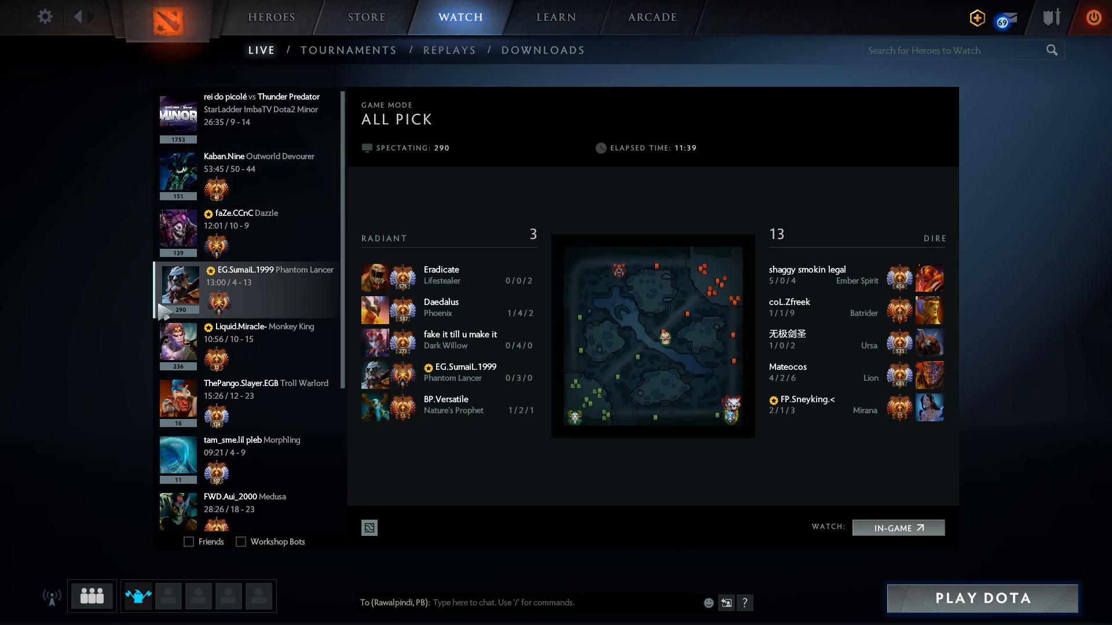
pyautogui.click(897, 528)
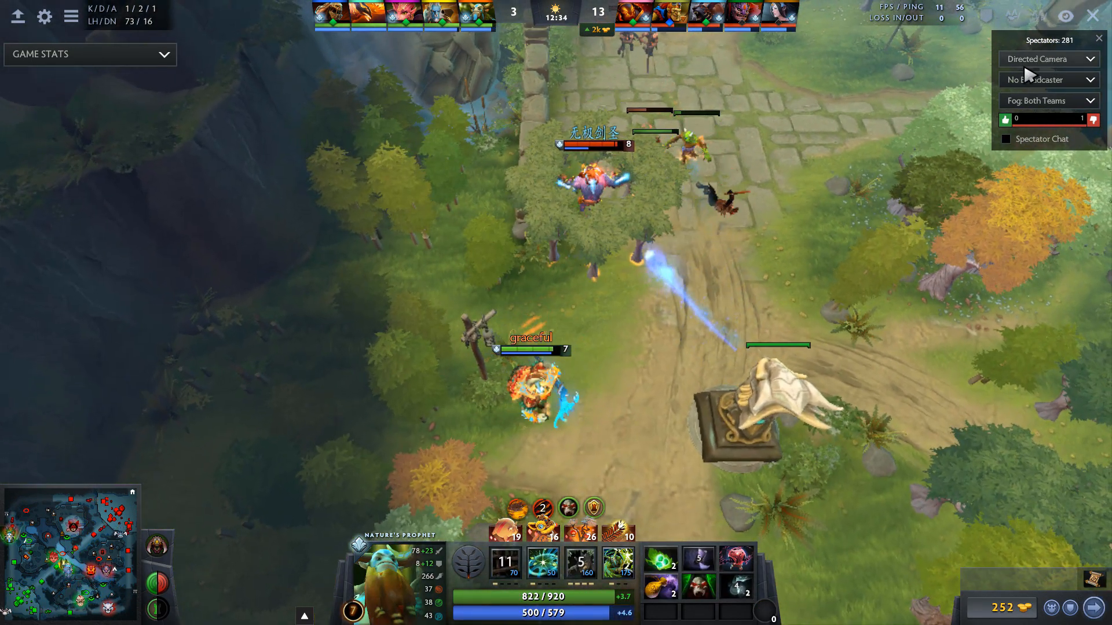
# Switch the spectator camera from Directed Camera to Player Perspective, then leave the match
pyautogui.click(1047, 59)
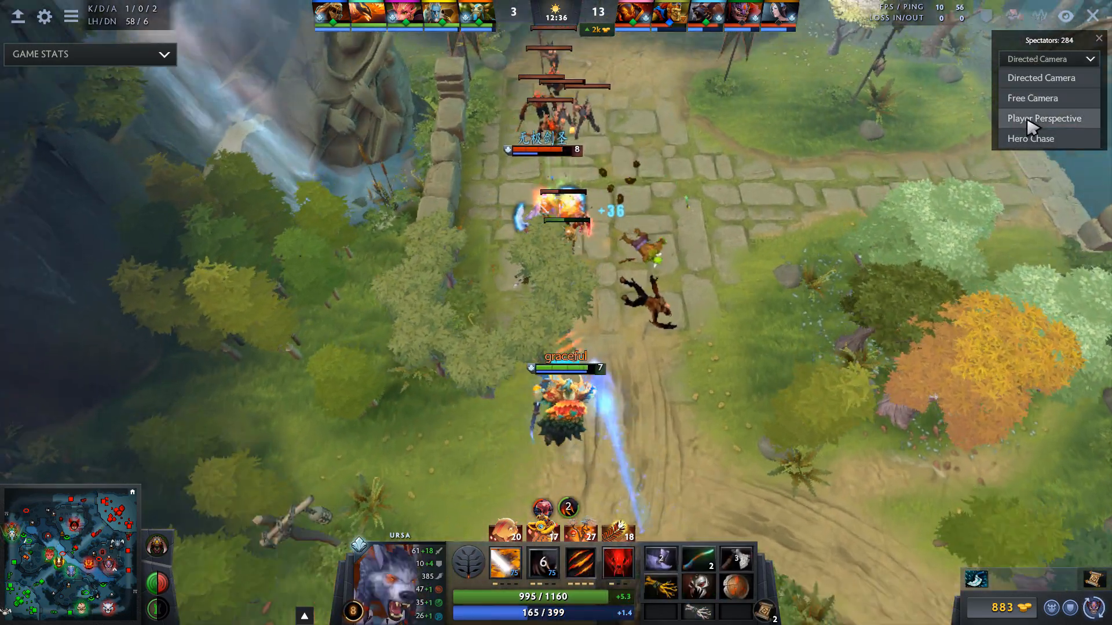
pyautogui.click(1043, 118)
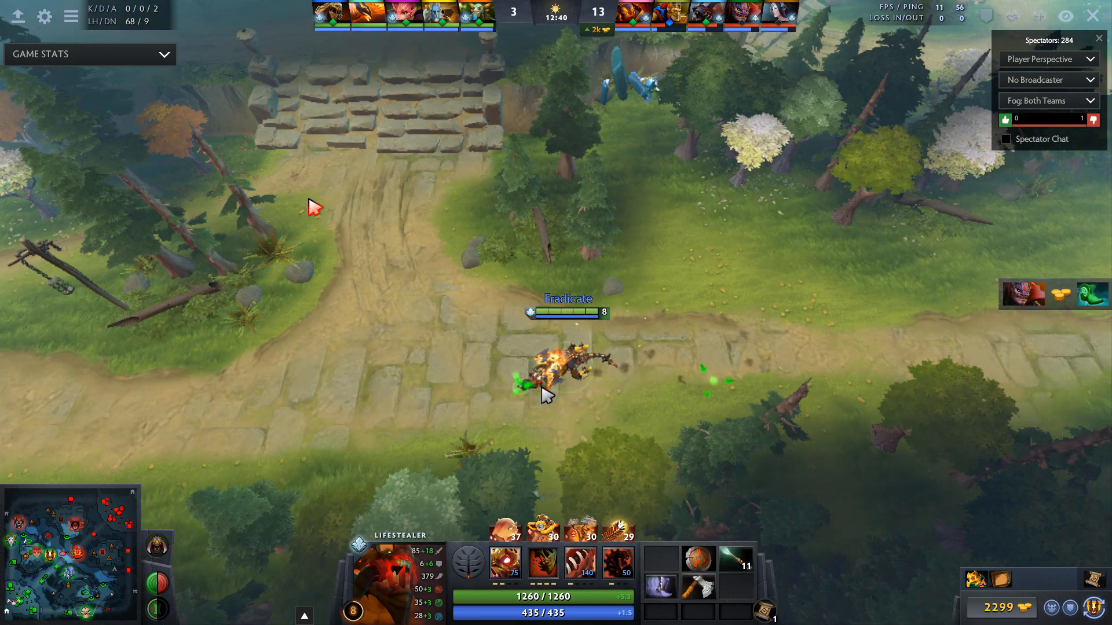
pyautogui.click(87, 54)
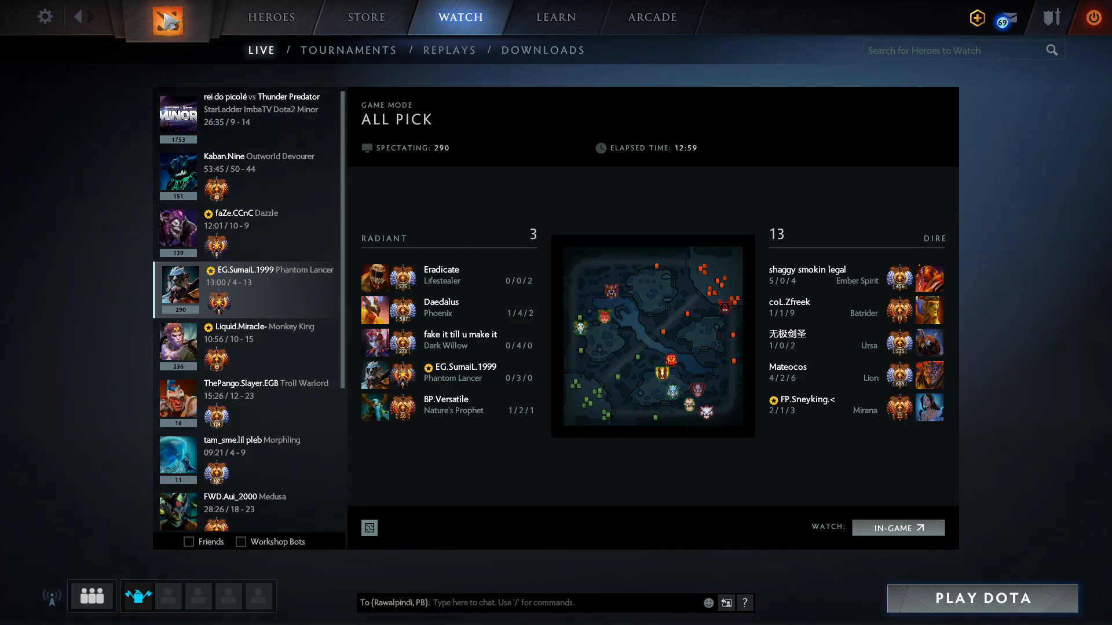
# Return to the Dota 2 main dashboard with profile, friends and featured panels
pyautogui.click(167, 18)
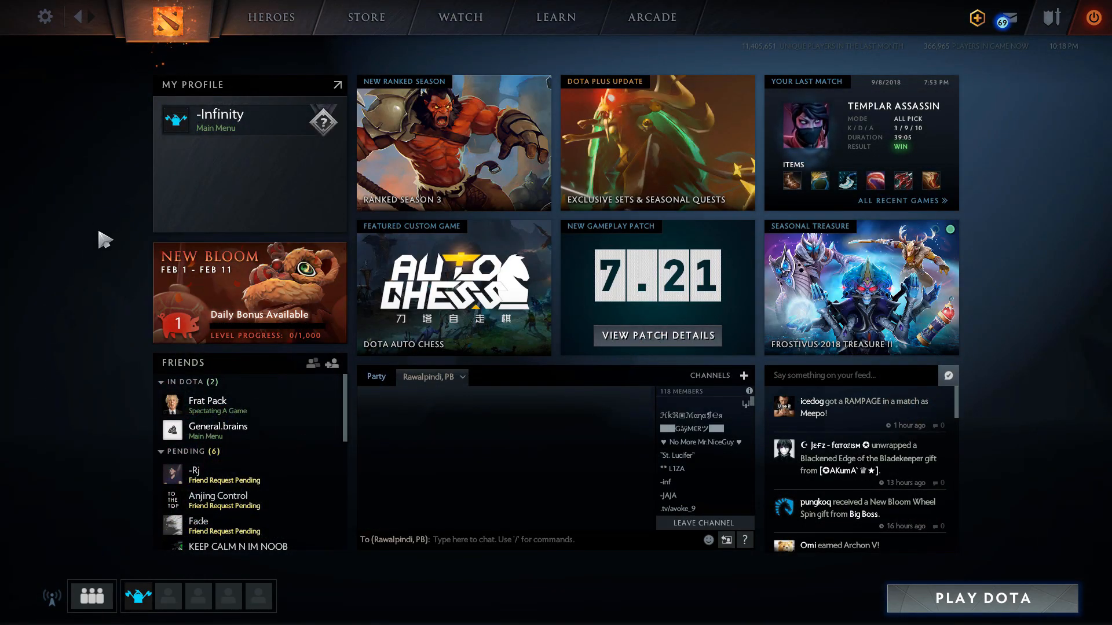